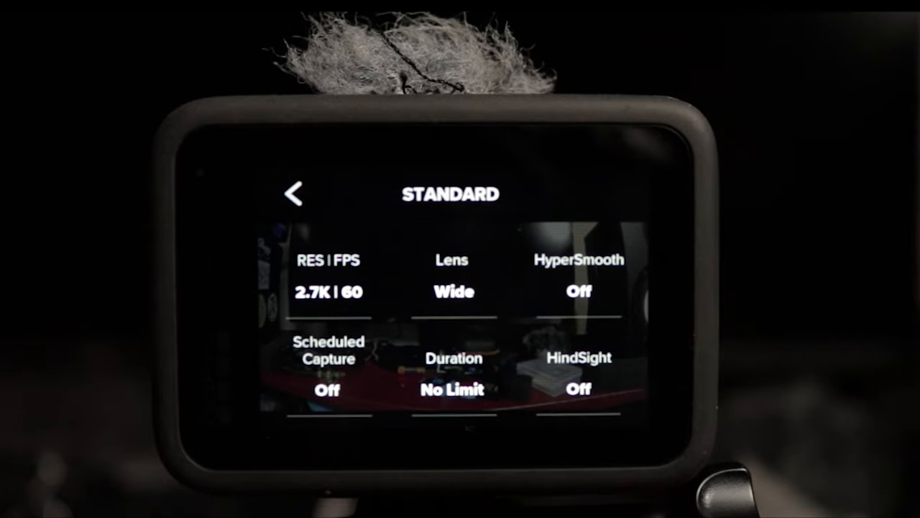
Show the Standard preset's settings page with RES|FPS, Lens, HyperSmooth and HindSight
left_click(328, 290)
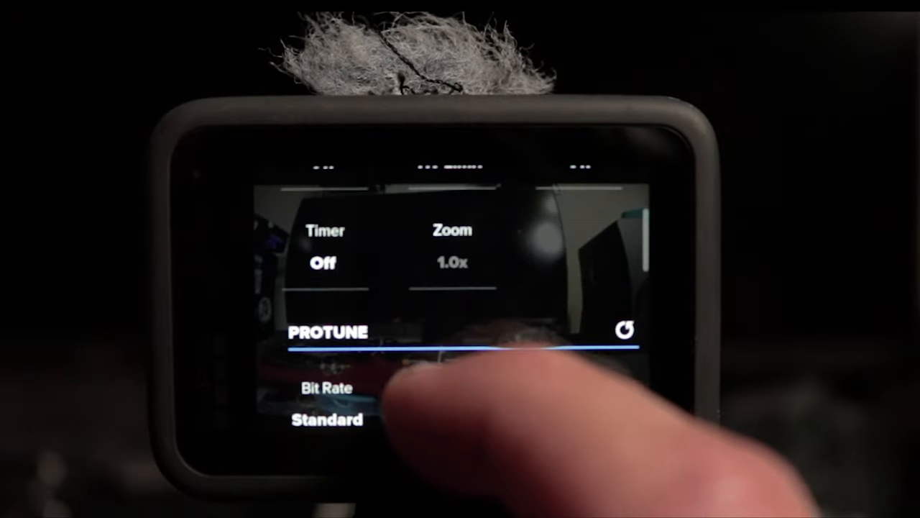
Reach the Protune section and select the Bit Rate setting
left_click(322, 402)
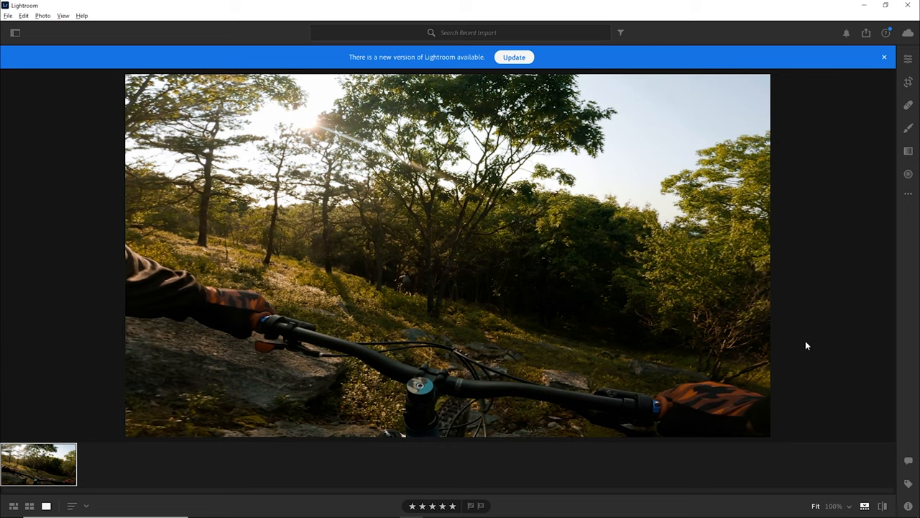
mouse_move(802, 350)
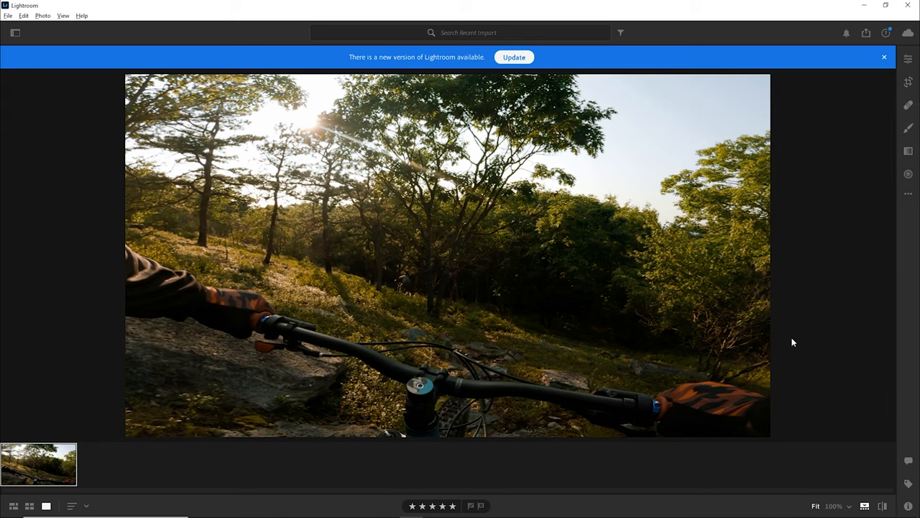
mouse_move(794, 325)
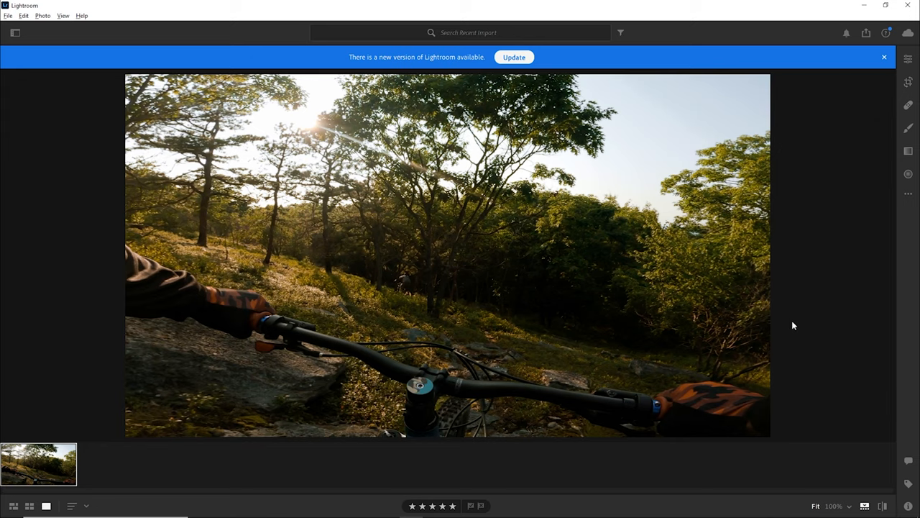
mouse_move(796, 322)
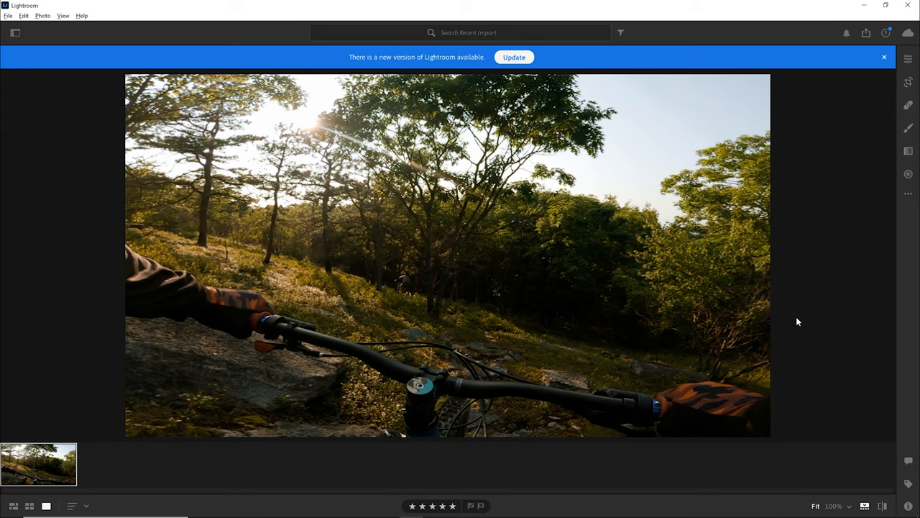
mouse_move(796, 319)
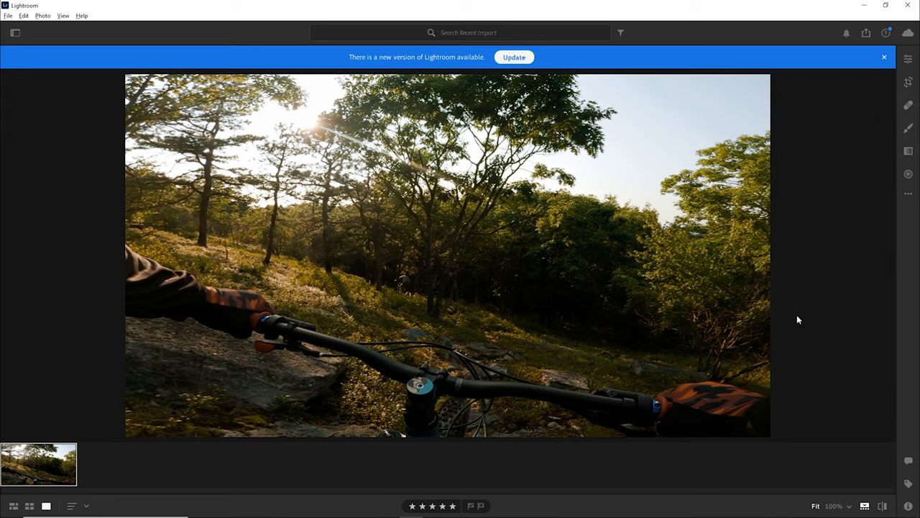
mouse_move(541, 245)
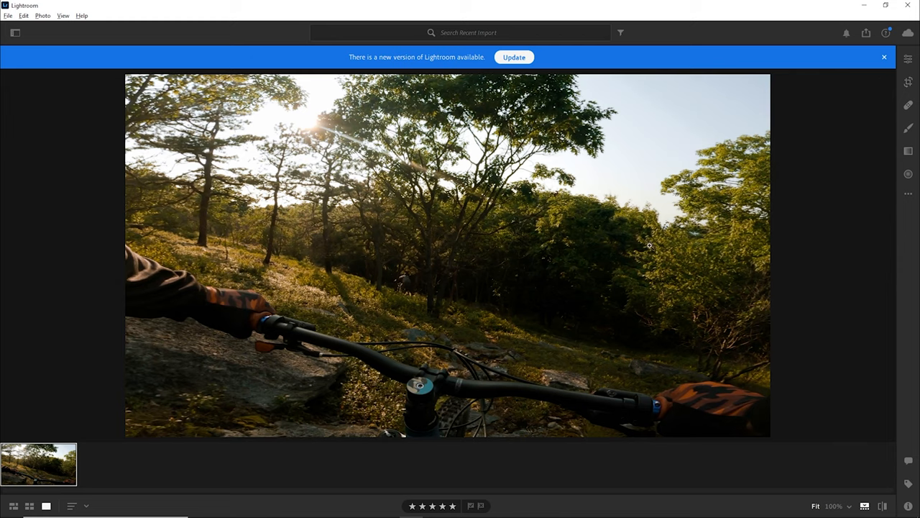
mouse_move(518, 309)
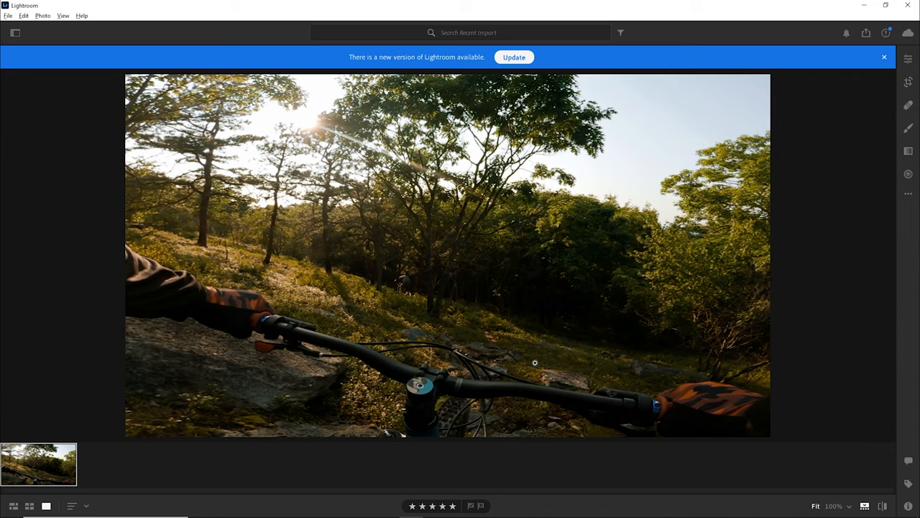
Show the Edit panel with Light and Tone Curve controls for the trail frame
left_click(909, 59)
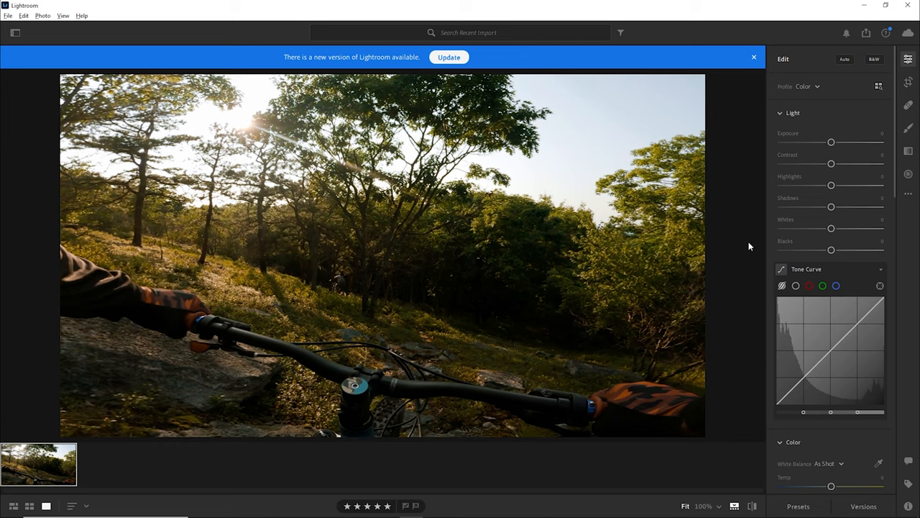
Apply Auto tone and colour corrections, then review the Effects and Detail panels
scroll("down", 3)
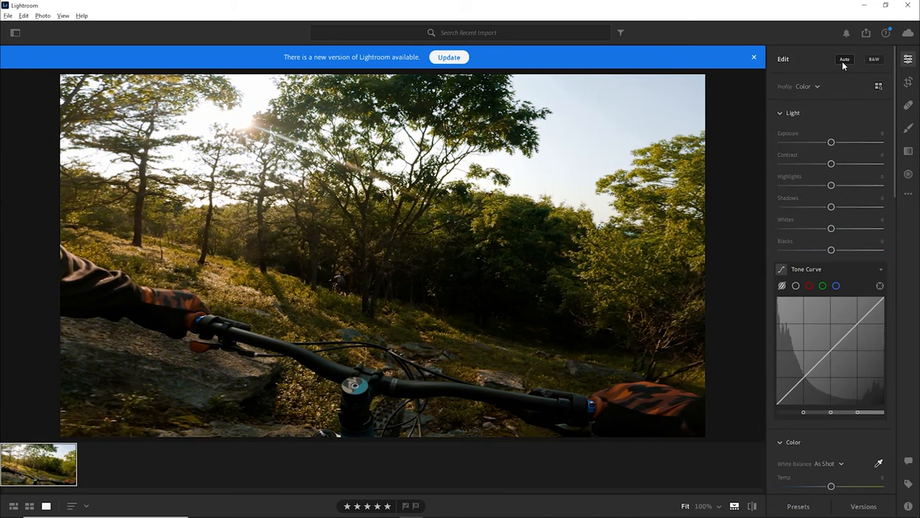
left_click(845, 59)
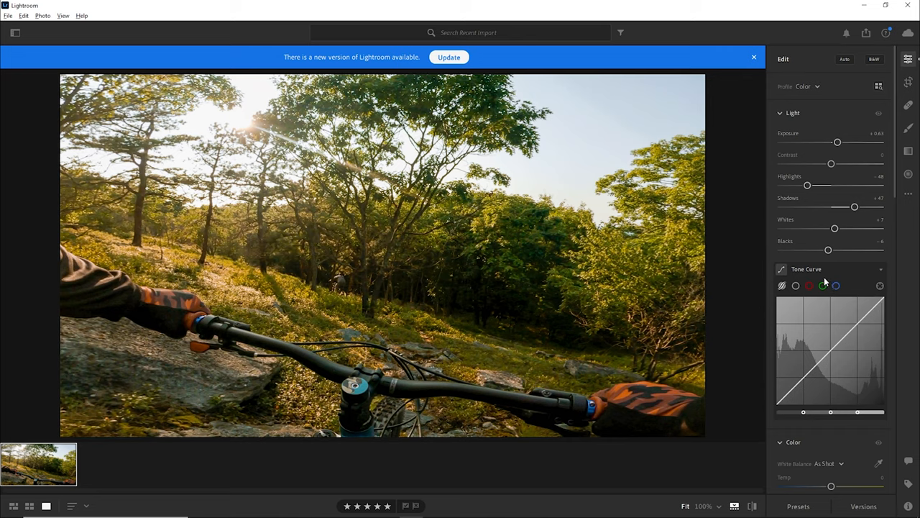
scroll("down", 3)
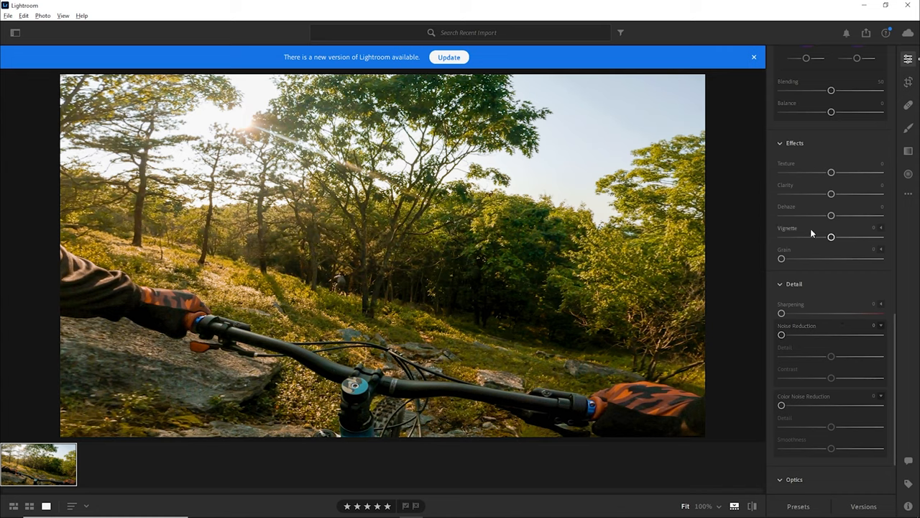
scroll("down", 3)
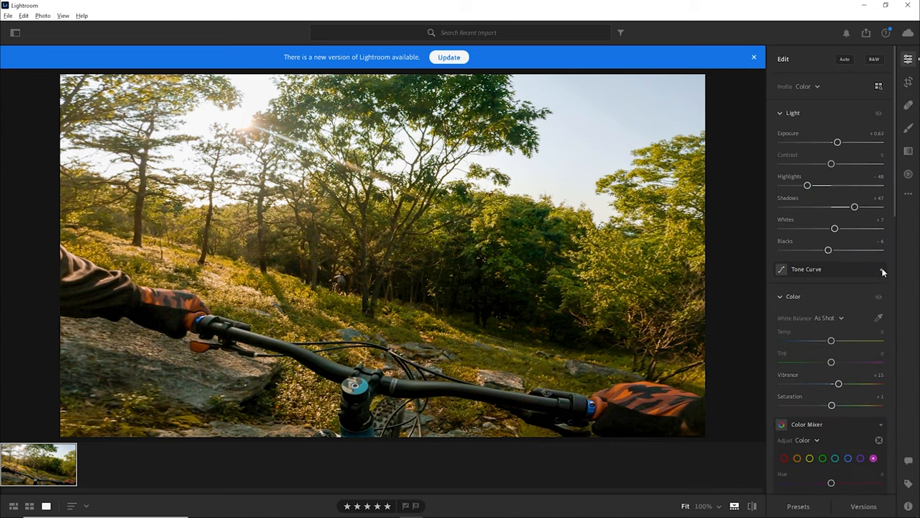
mouse_move(883, 272)
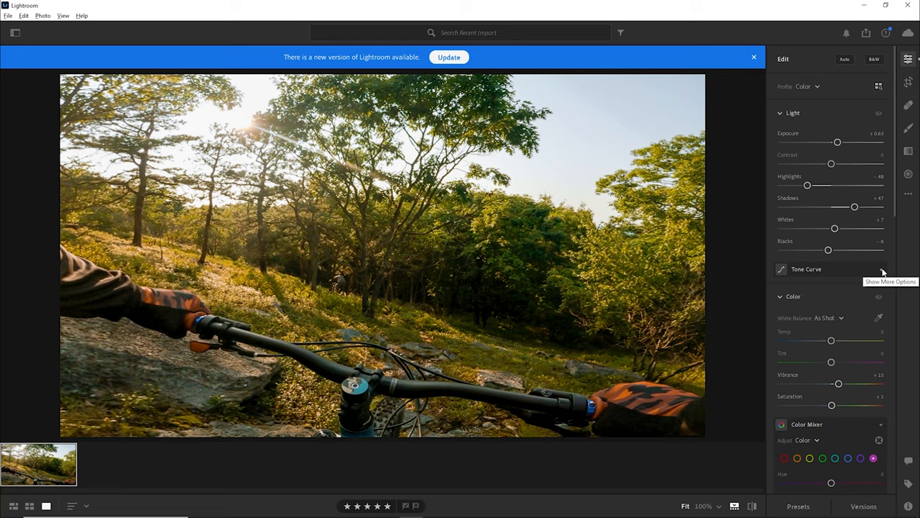
Raise Contrast to a moderate positive value after testing its extremes
left_click_drag(831, 164, 837, 164)
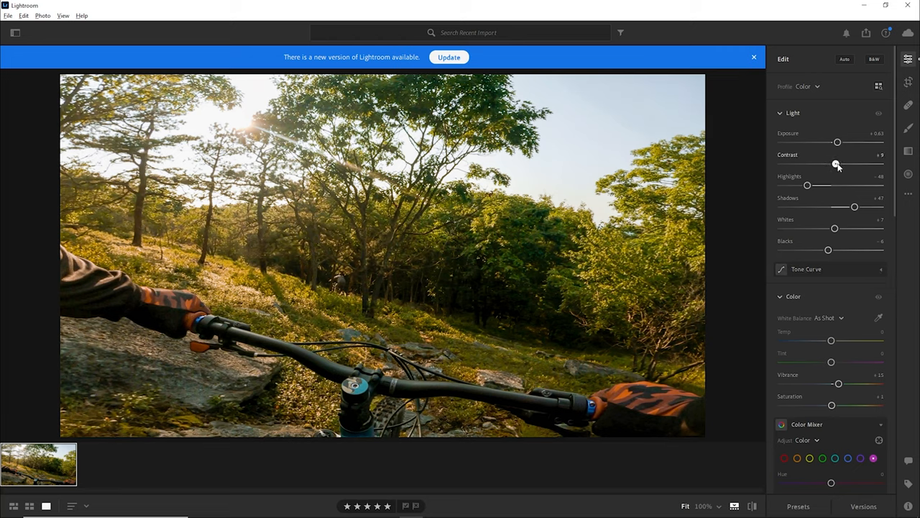
left_click_drag(836, 164, 854, 164)
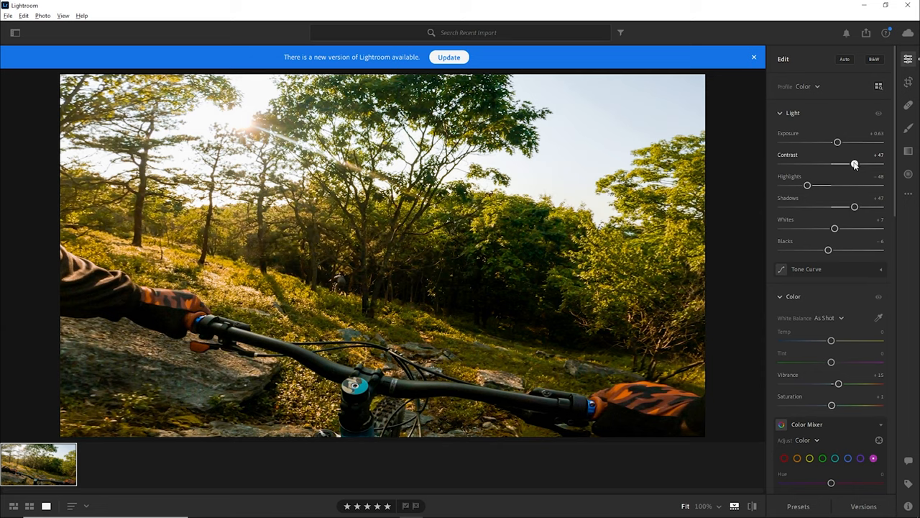
left_click_drag(854, 164, 834, 164)
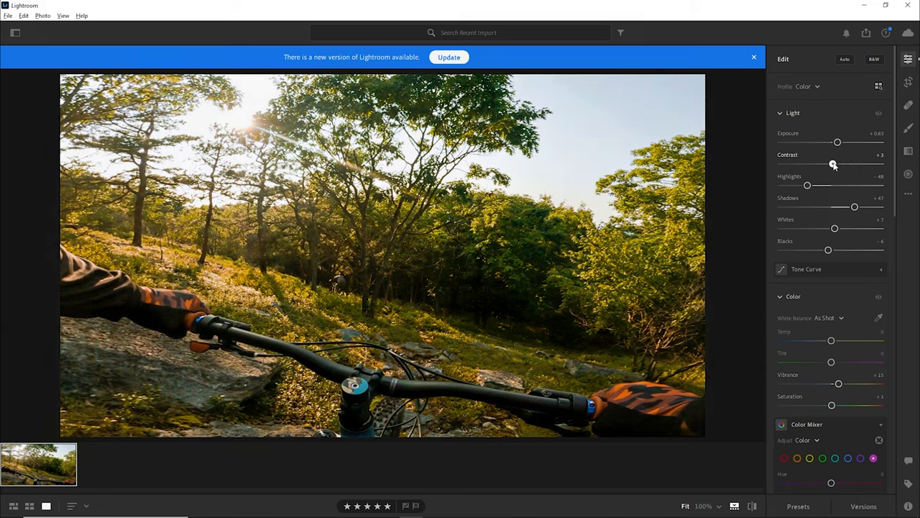
left_click_drag(834, 163, 856, 164)
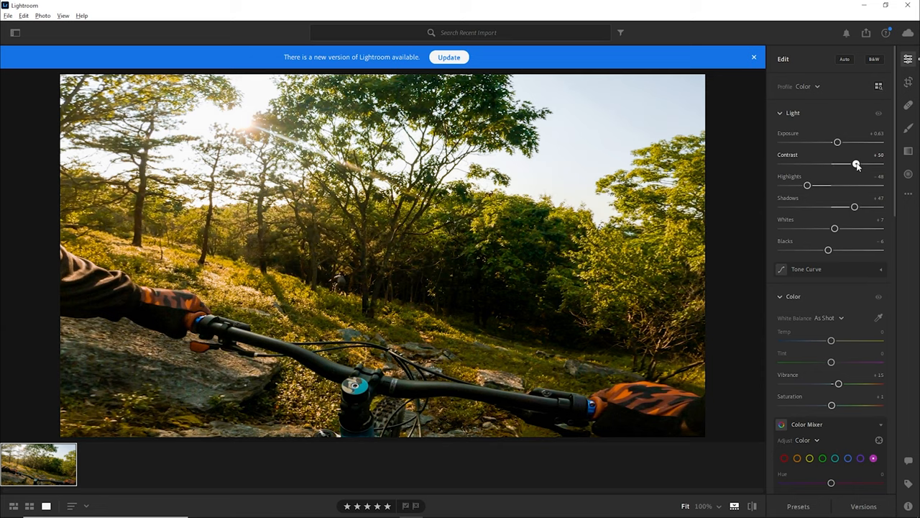
left_click_drag(857, 164, 856, 164)
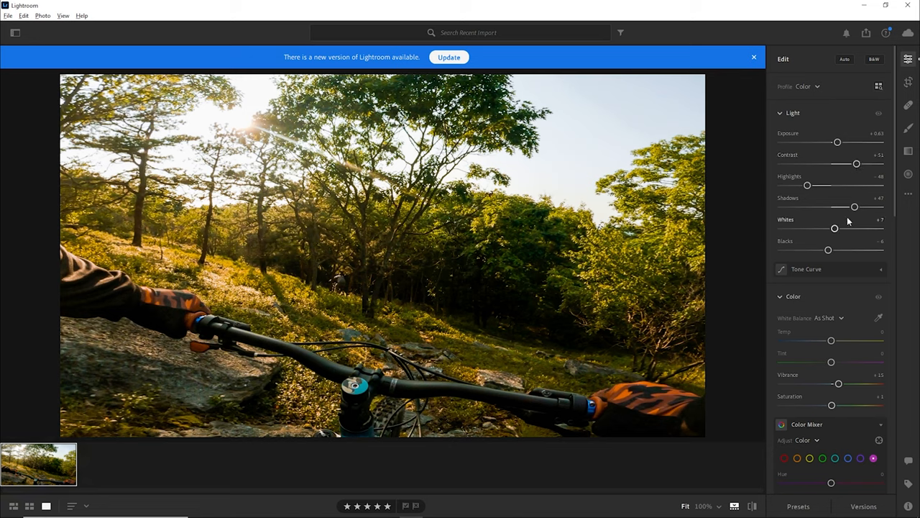
left_click_drag(857, 164, 873, 164)
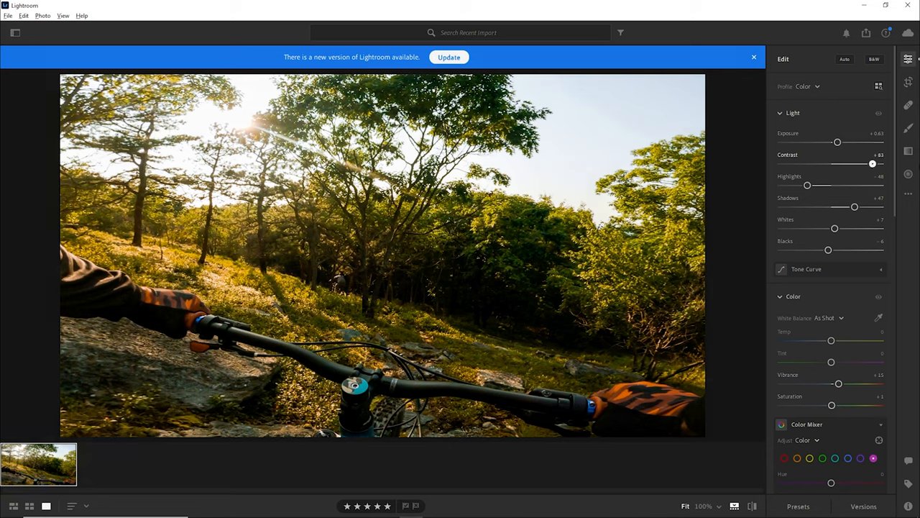
left_click_drag(873, 163, 781, 164)
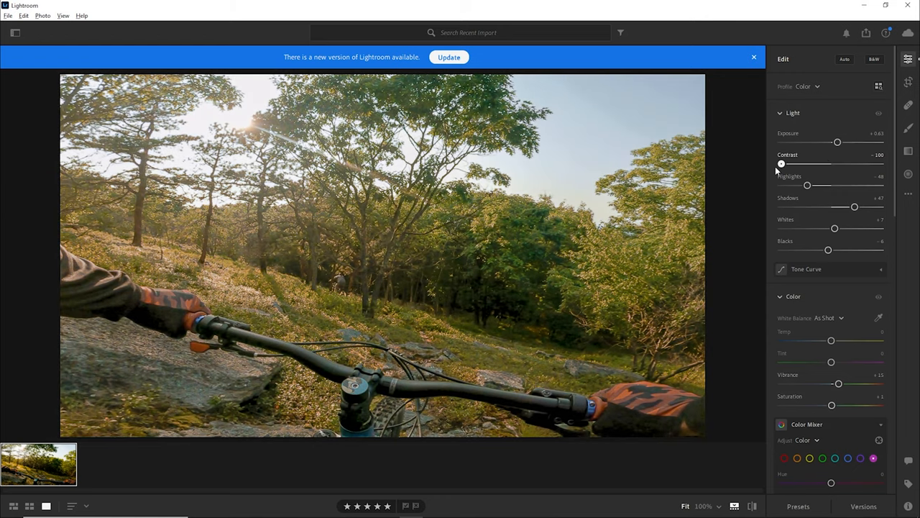
left_click_drag(781, 164, 847, 164)
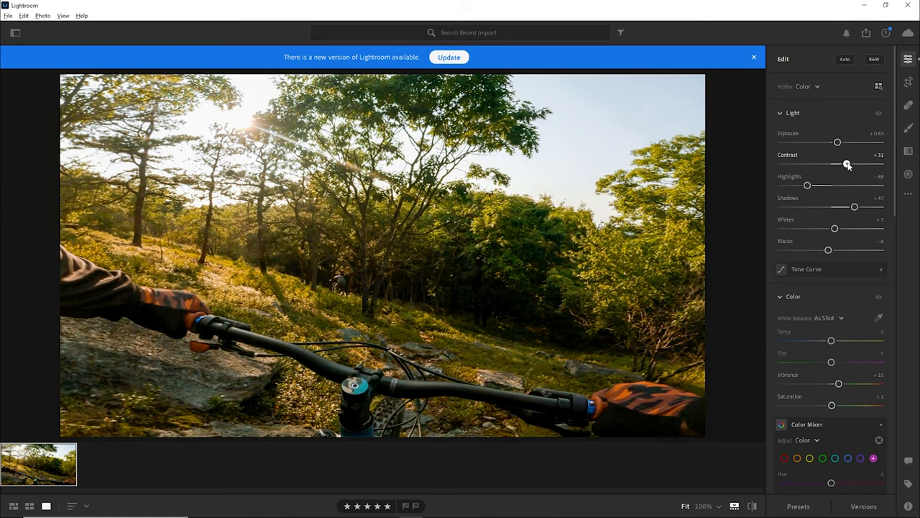
left_click_drag(847, 164, 853, 163)
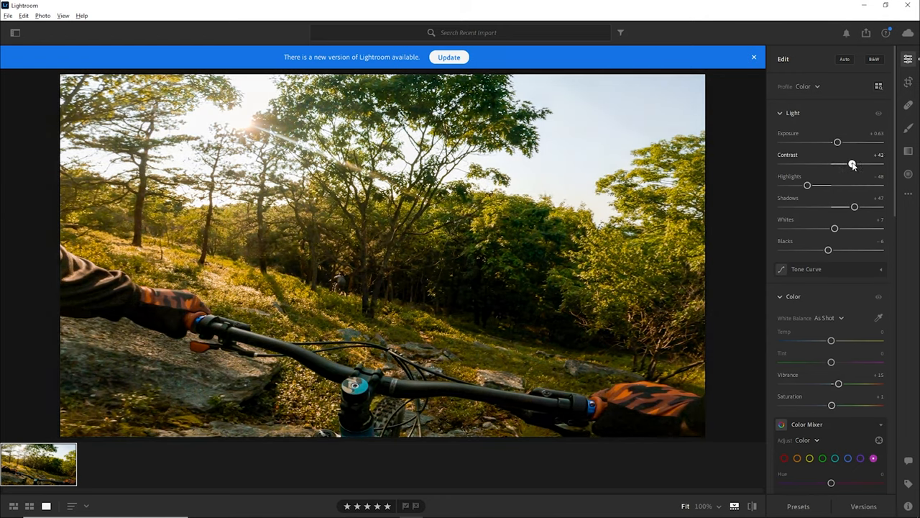
left_click_drag(853, 164, 854, 163)
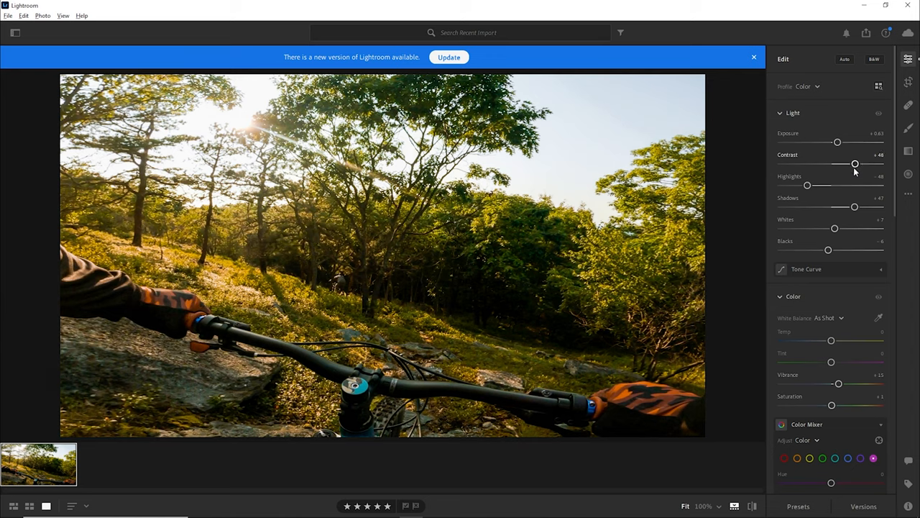
Pull the Whites and Highlights down slightly from neutral
left_click_drag(834, 227, 833, 227)
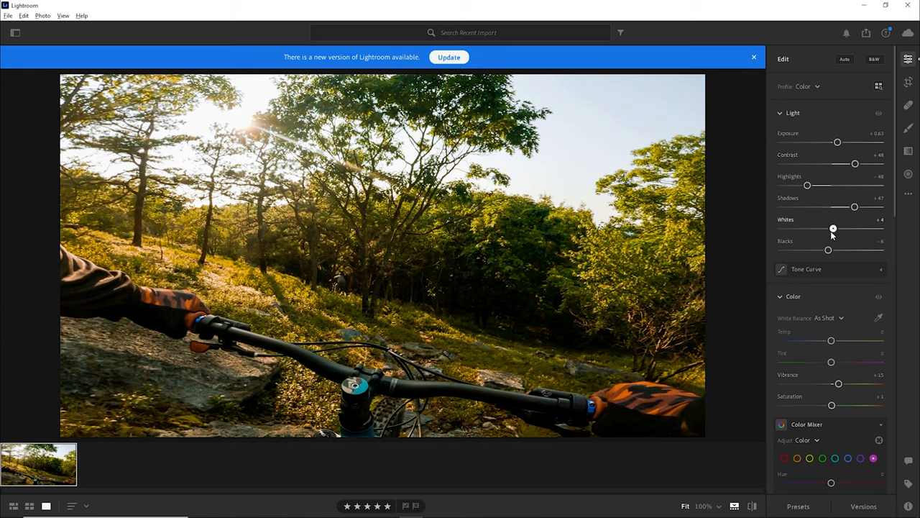
left_click_drag(833, 227, 793, 227)
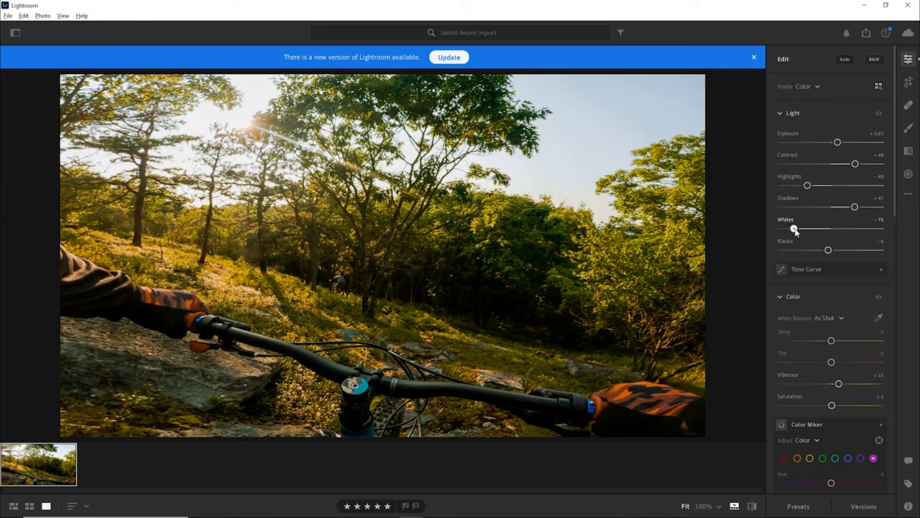
left_click_drag(793, 228, 825, 229)
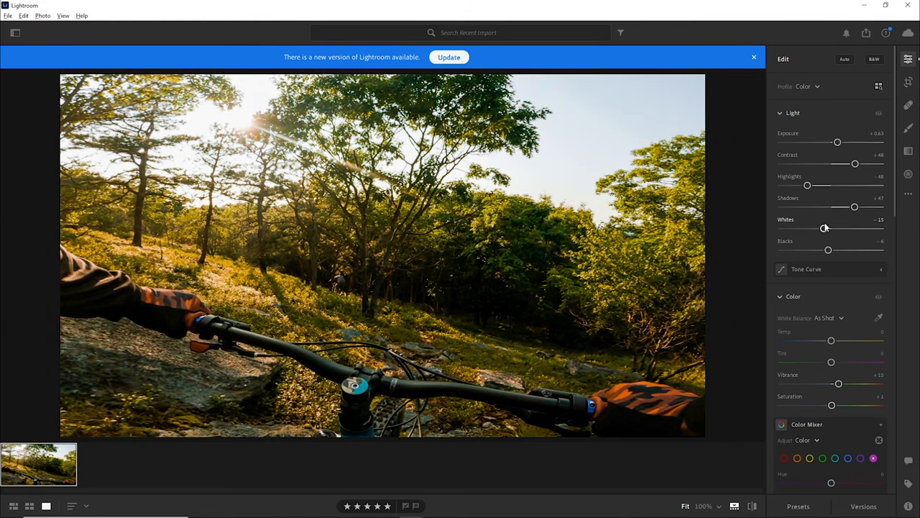
left_click_drag(807, 184, 785, 184)
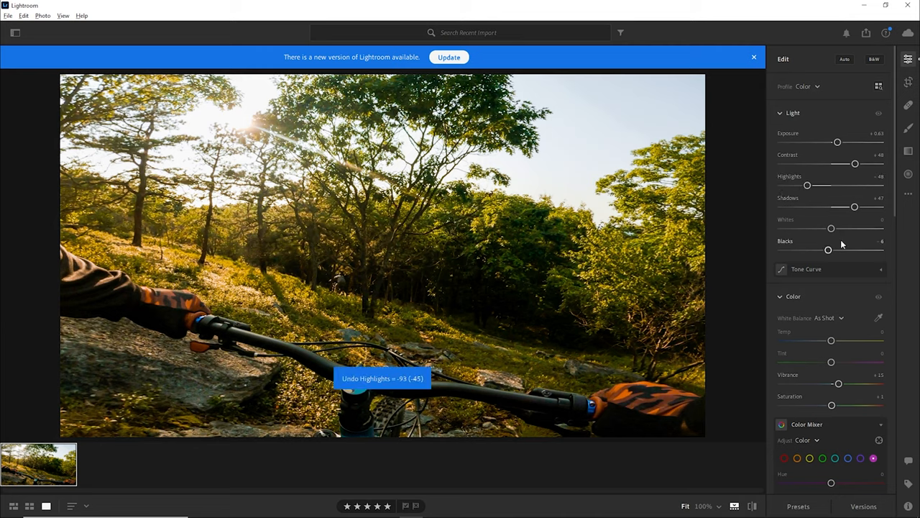
Give the frame a moderate overall Saturation boost in the Color panel
left_click(805, 269)
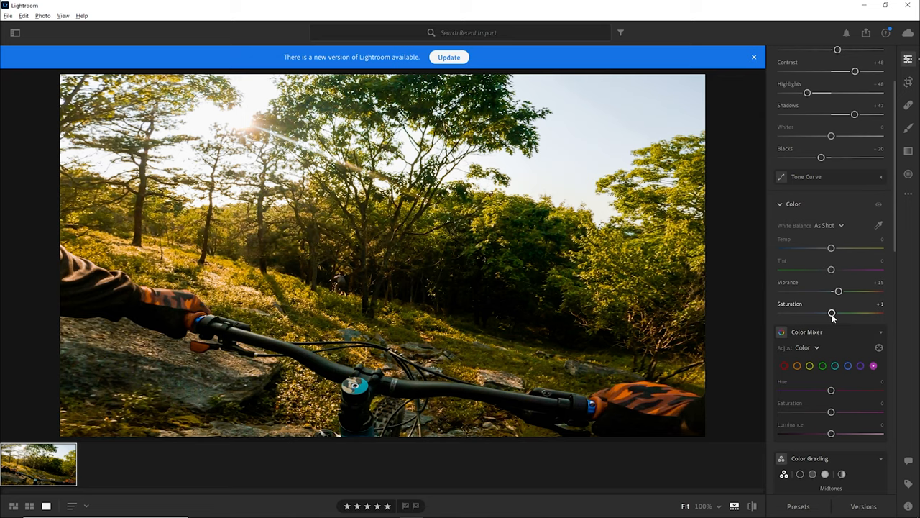
left_click_drag(831, 313, 880, 313)
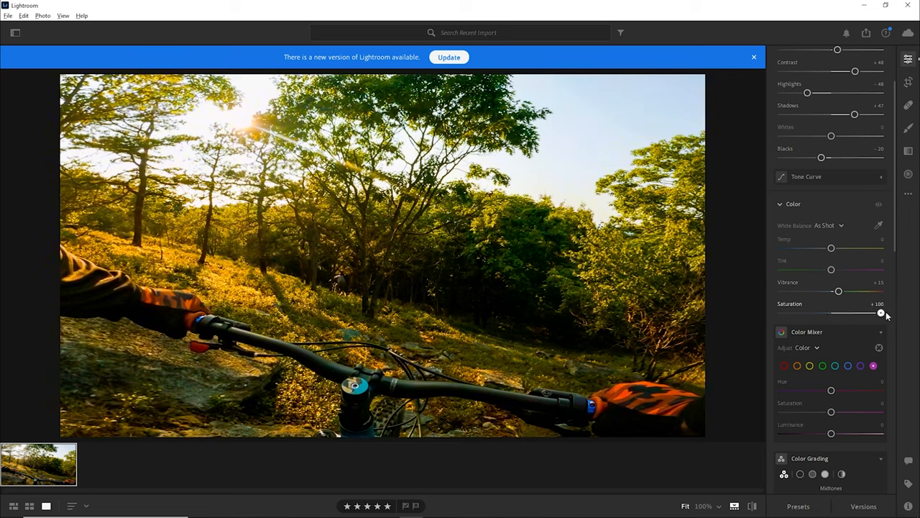
left_click_drag(880, 313, 850, 313)
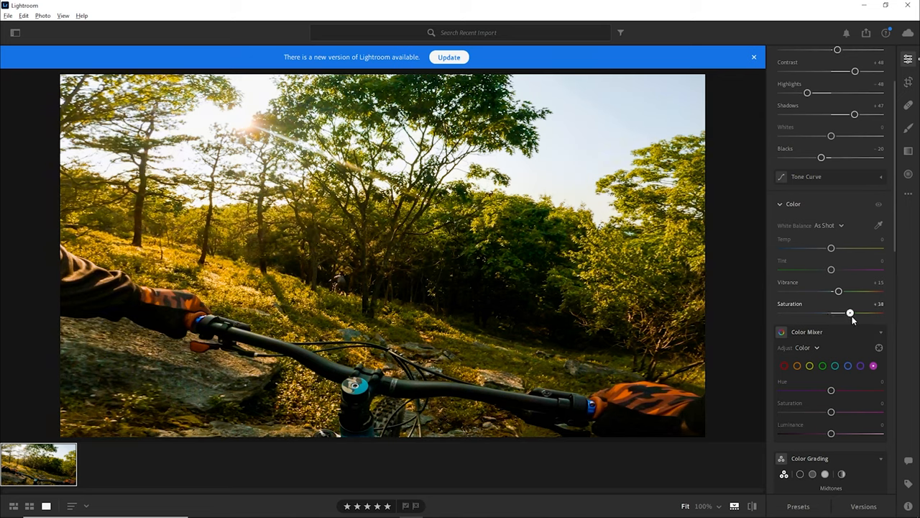
left_click_drag(850, 312, 857, 312)
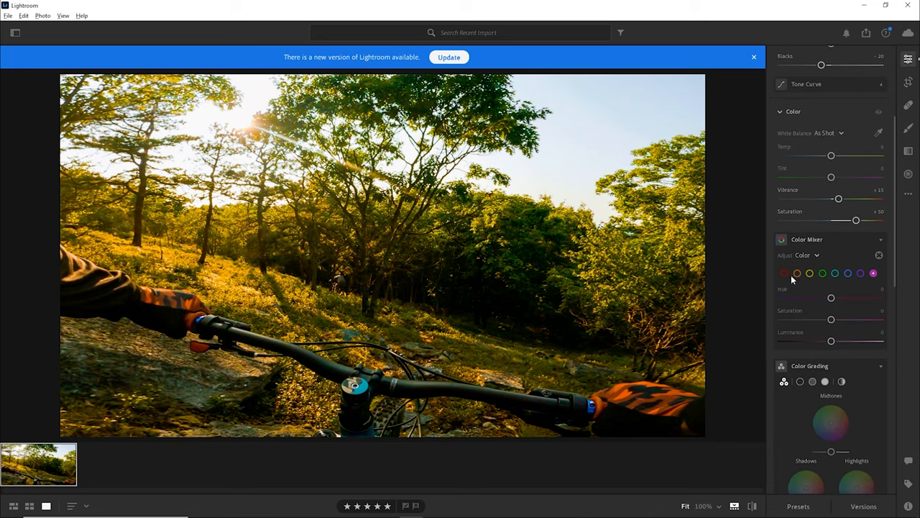
In Color Mixer, slightly reduce Red saturation and tweak its hue and luminance, then move toward Yellow
left_click(782, 273)
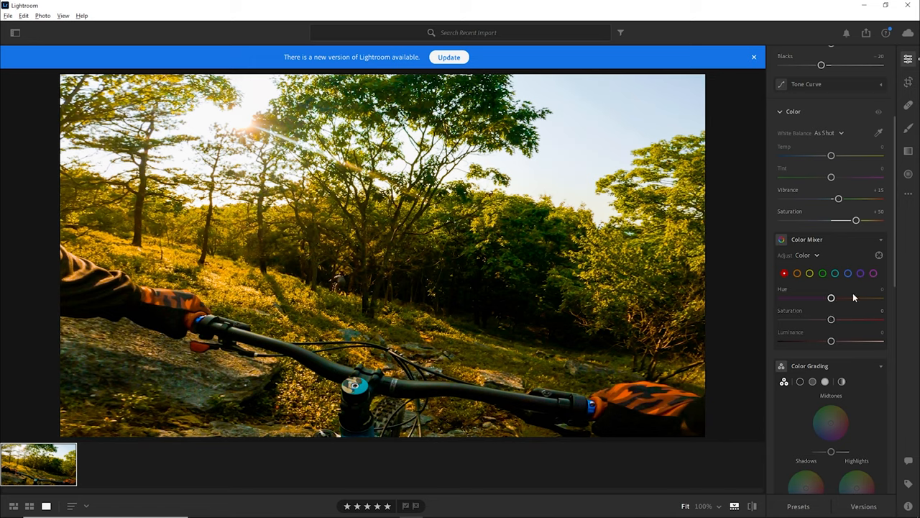
mouse_move(831, 301)
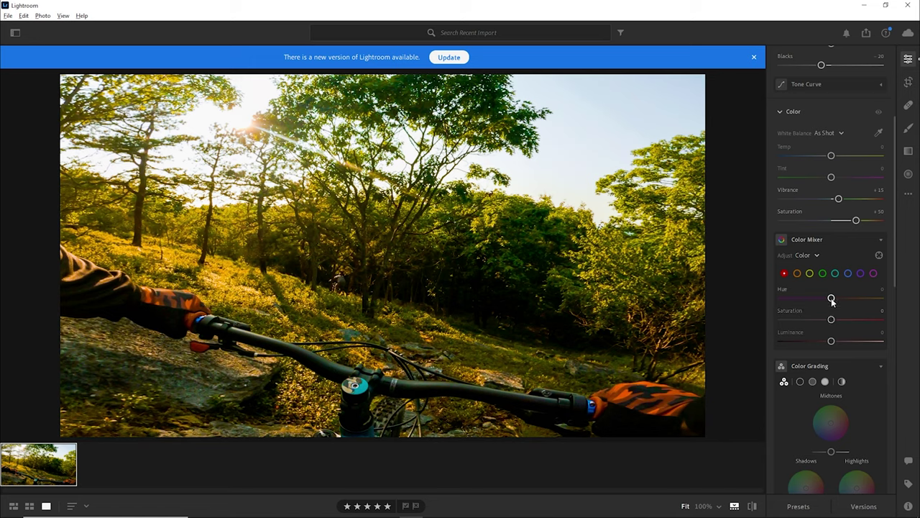
left_click_drag(831, 297, 828, 298)
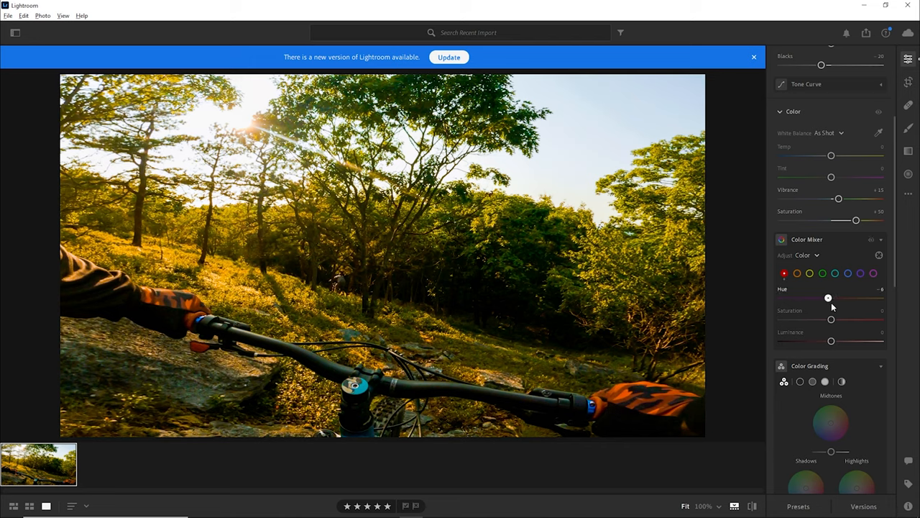
left_click_drag(828, 296, 803, 296)
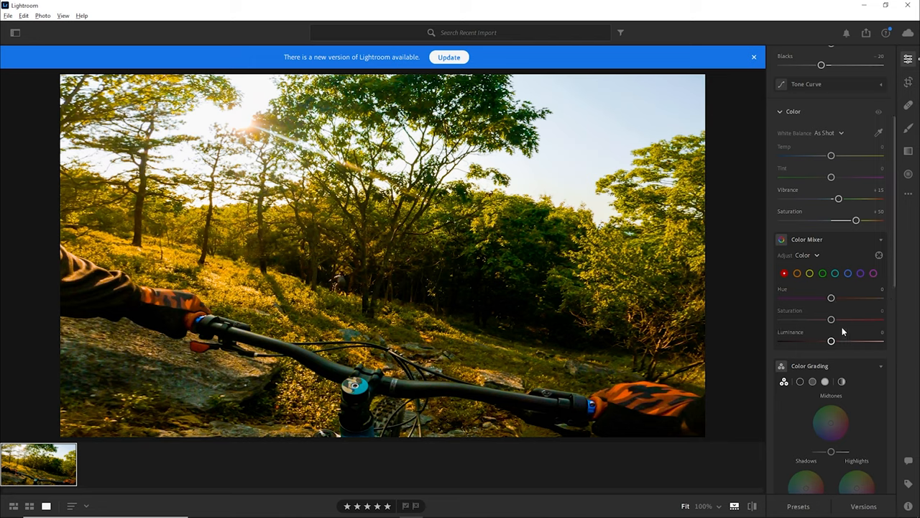
left_click_drag(831, 319, 782, 319)
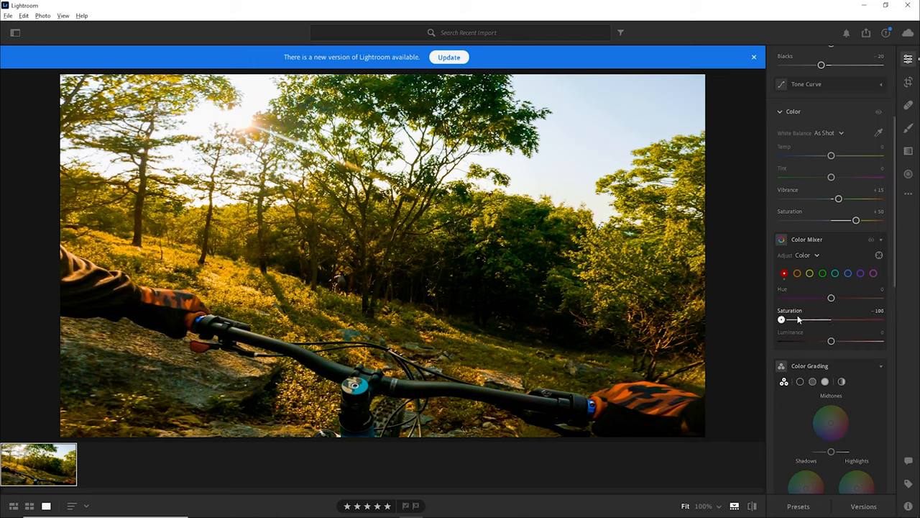
left_click_drag(782, 319, 824, 319)
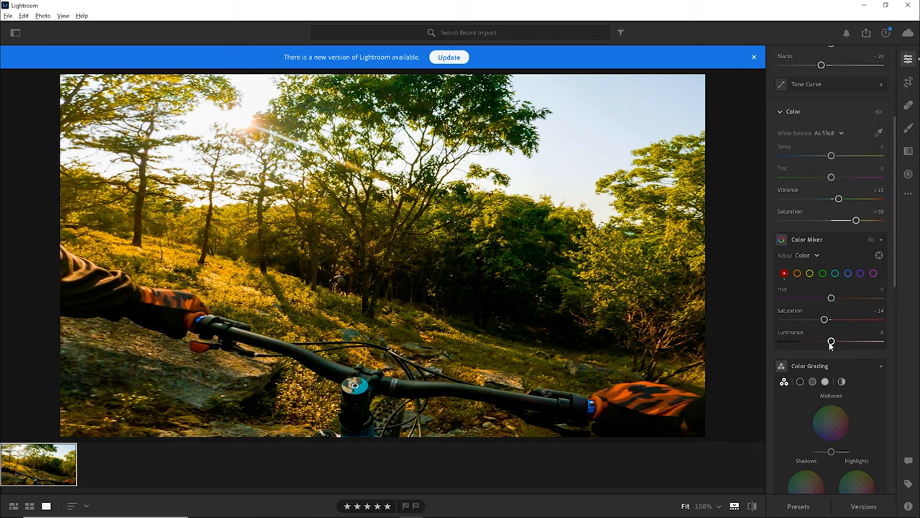
left_click_drag(830, 341, 816, 341)
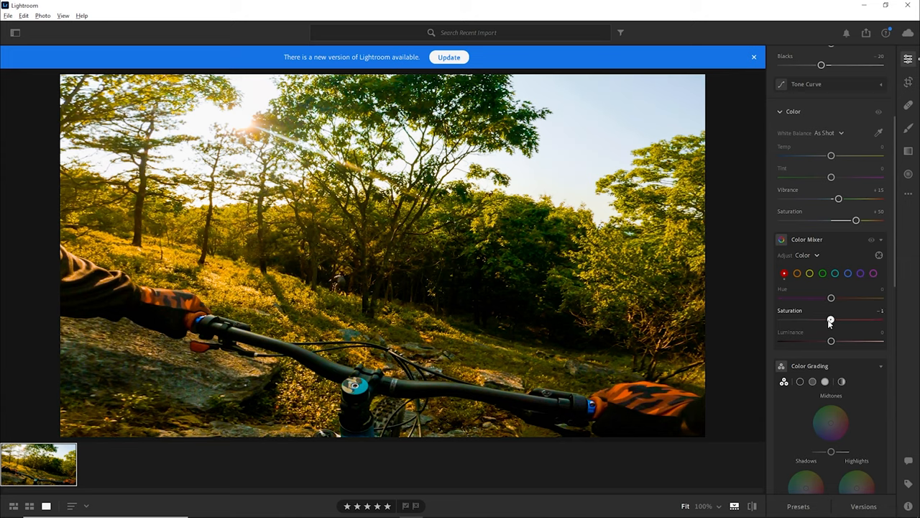
left_click_drag(831, 319, 804, 319)
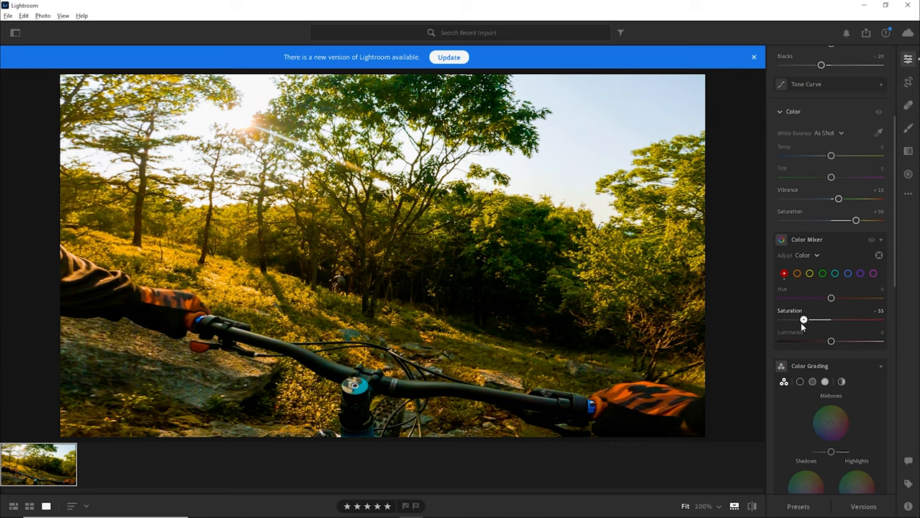
left_click_drag(803, 319, 816, 319)
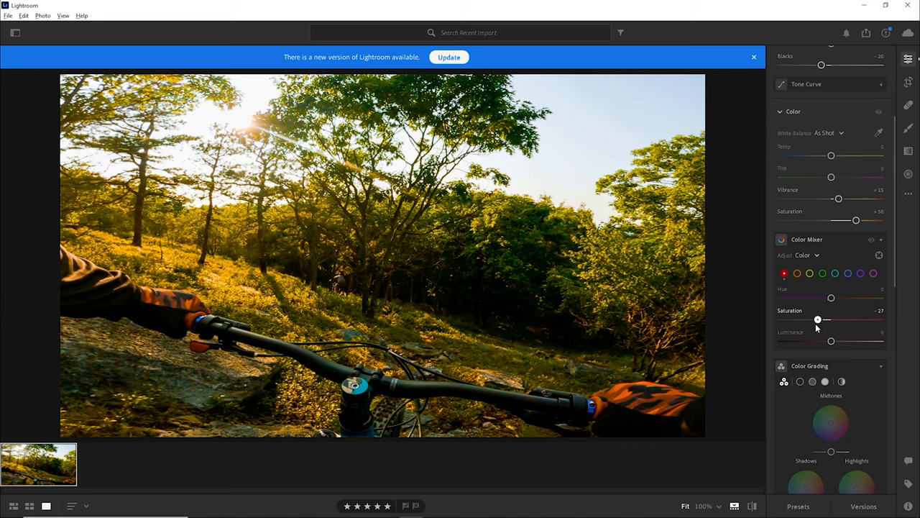
left_click_drag(817, 319, 823, 320)
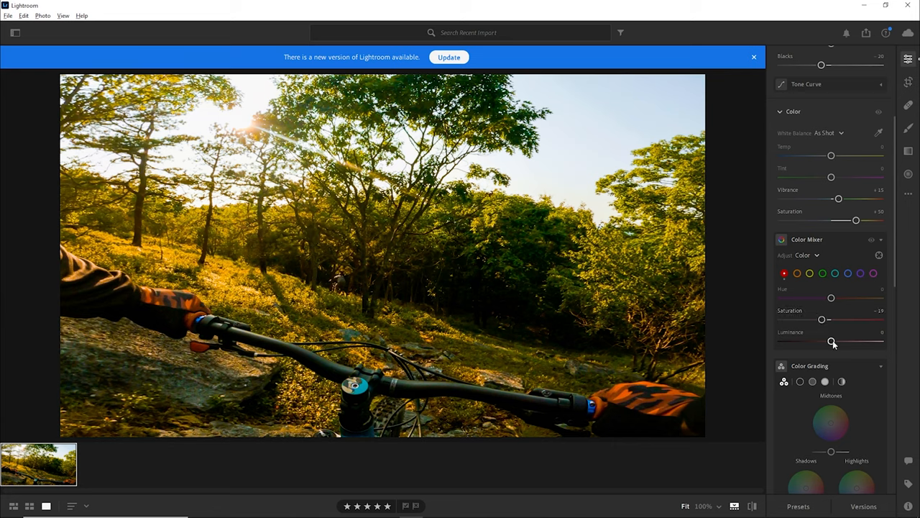
left_click(796, 271)
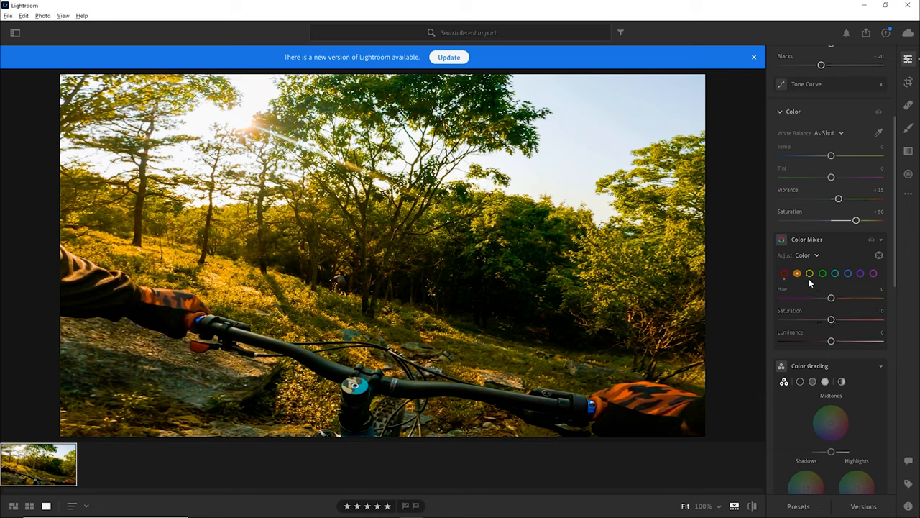
left_click(814, 273)
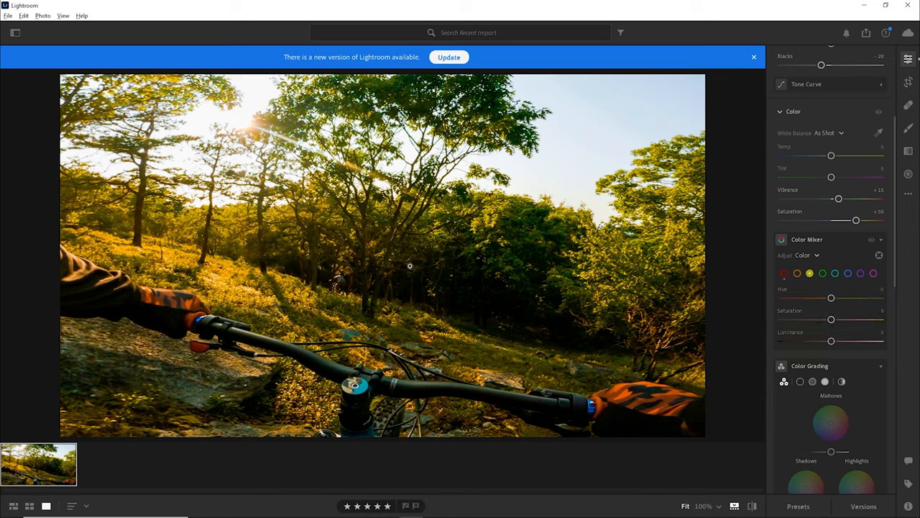
mouse_move(521, 241)
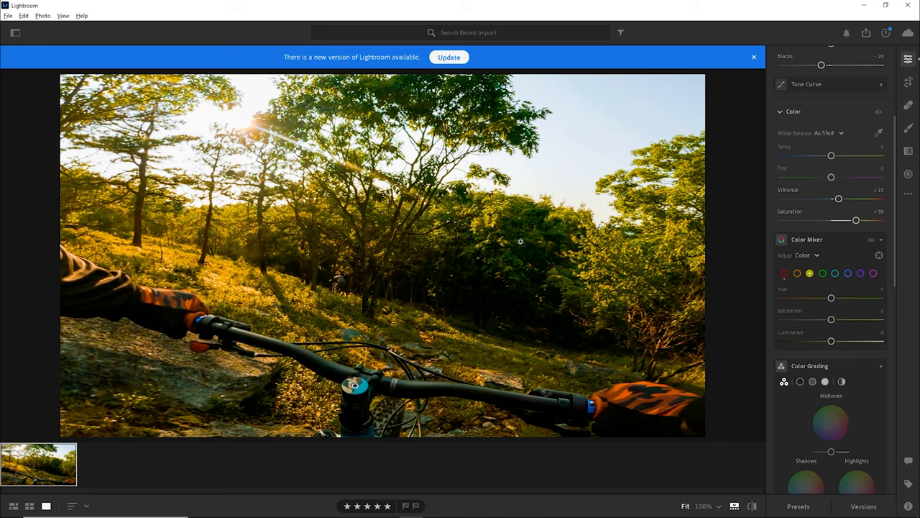
mouse_move(615, 254)
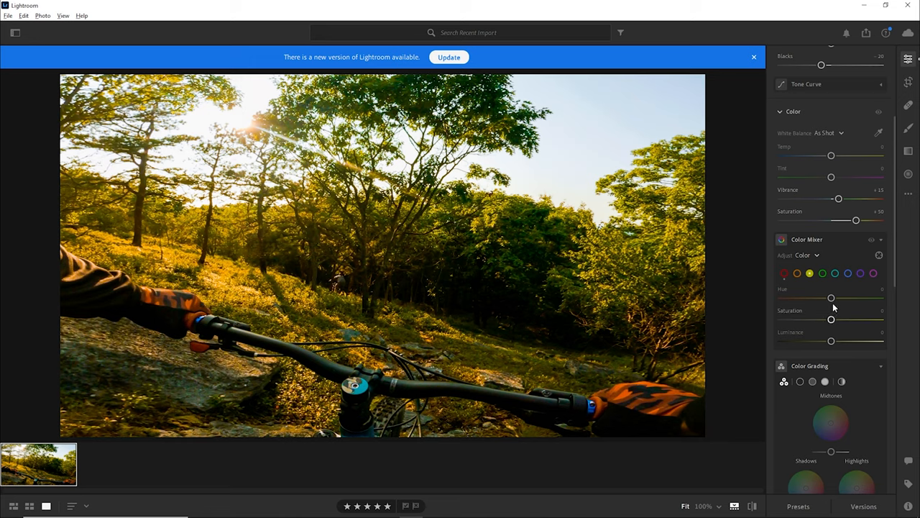
Shift Yellow hue toward orange, keep a slightly reduced saturation and lower its luminance
left_click_drag(831, 297, 810, 298)
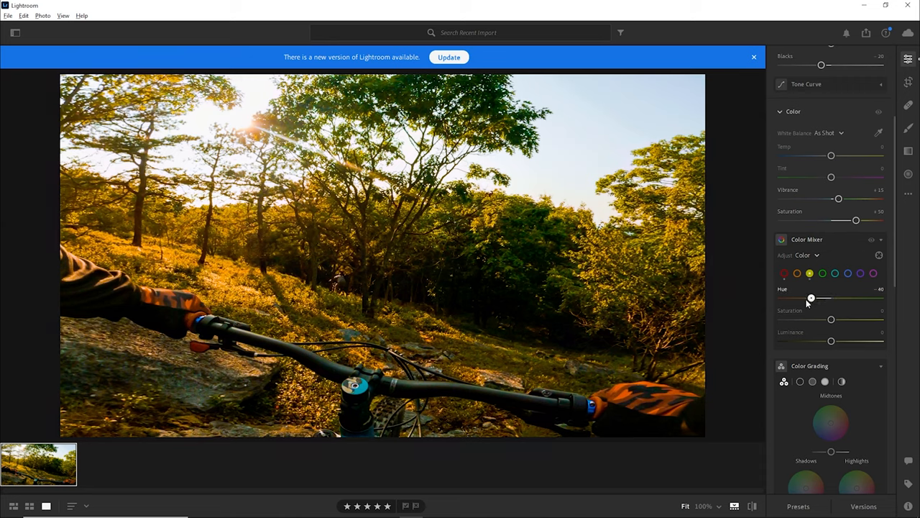
left_click_drag(811, 298, 799, 298)
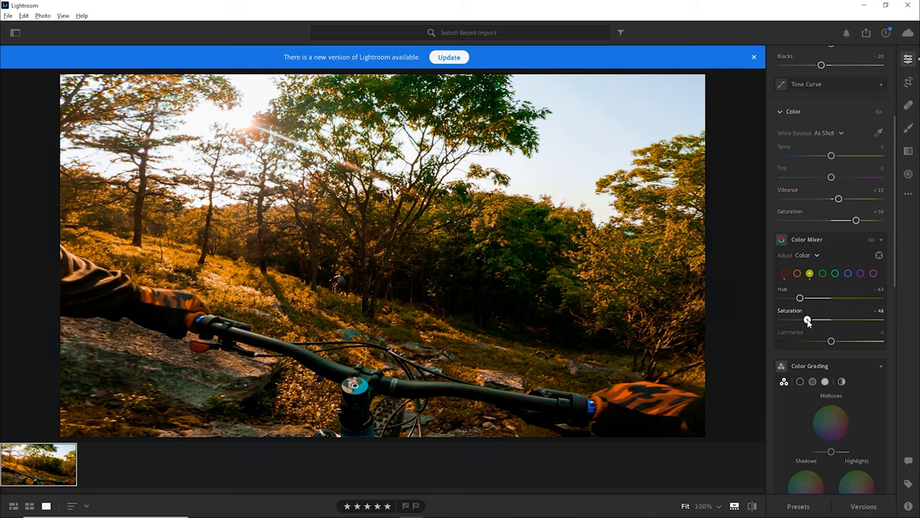
left_click_drag(808, 319, 782, 319)
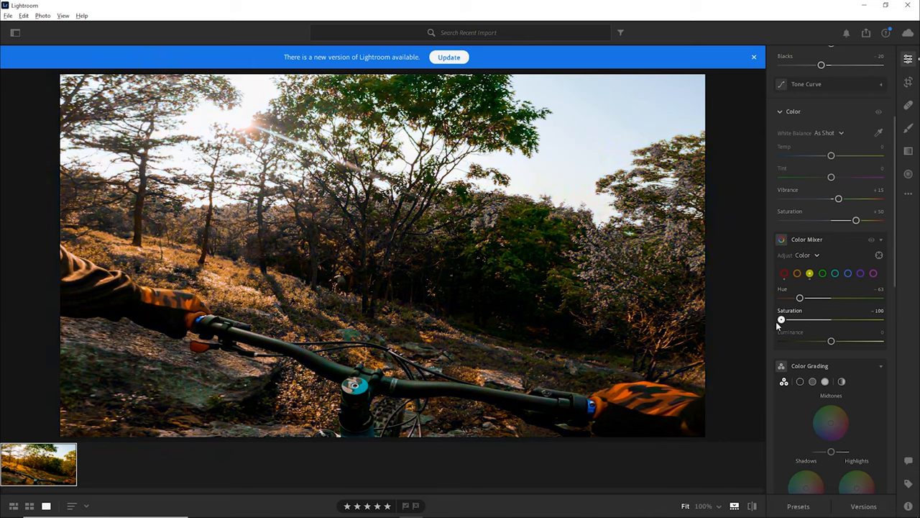
left_click_drag(782, 320, 796, 320)
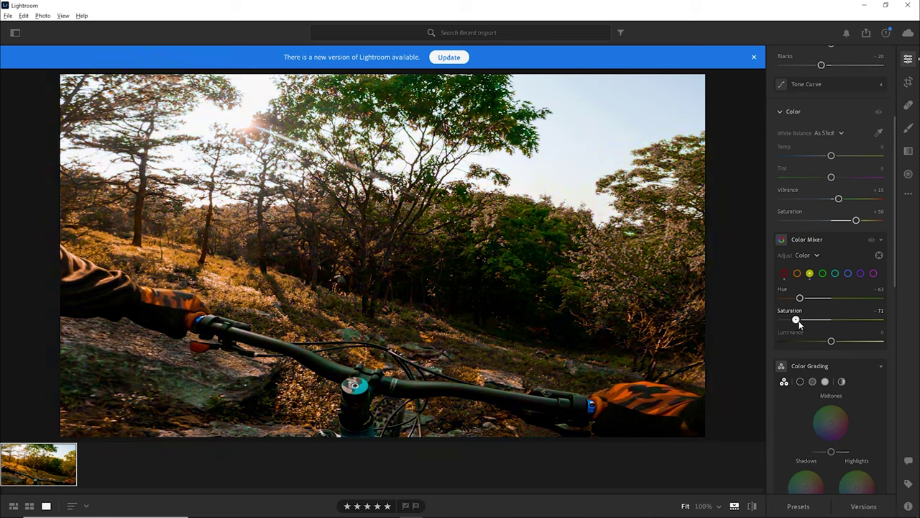
left_click_drag(796, 319, 808, 319)
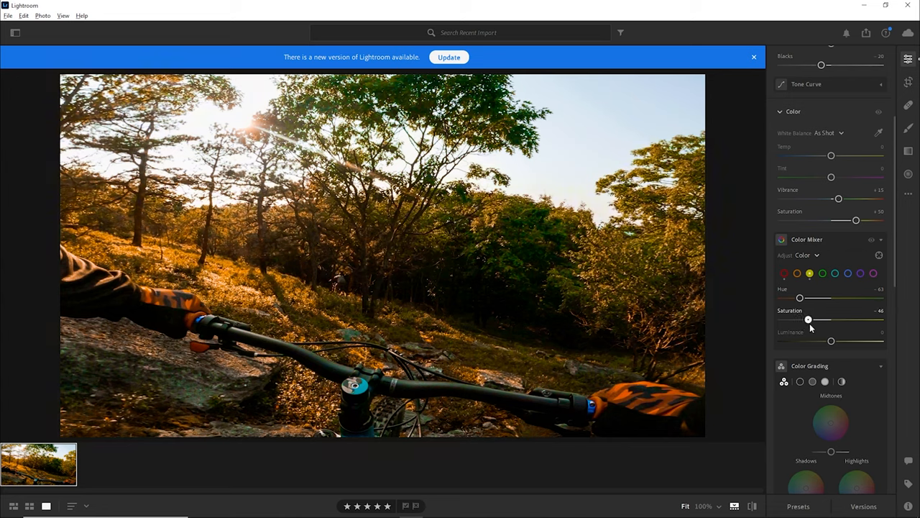
left_click_drag(799, 298, 811, 297)
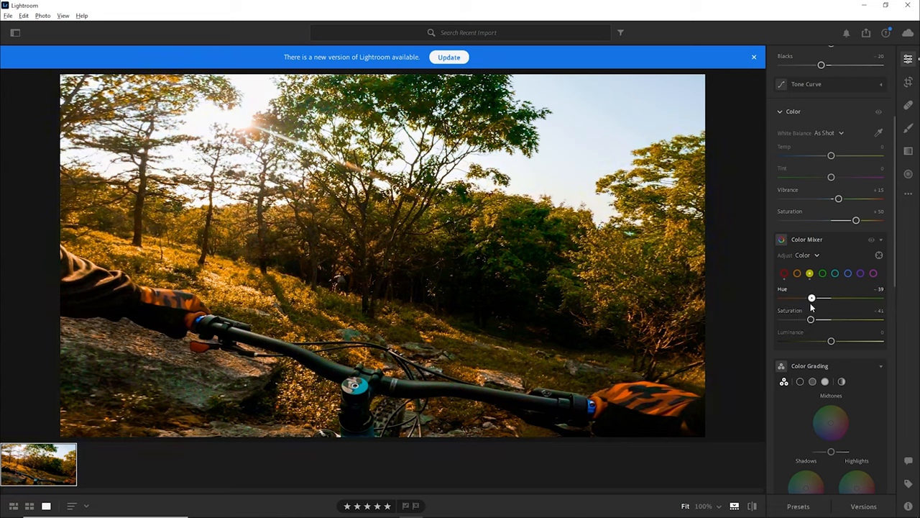
left_click_drag(831, 340, 833, 339)
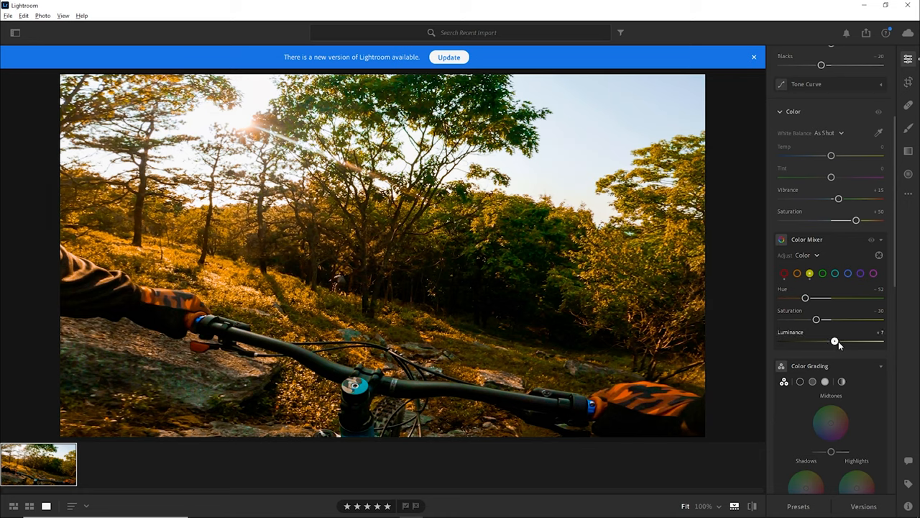
left_click_drag(834, 340, 814, 340)
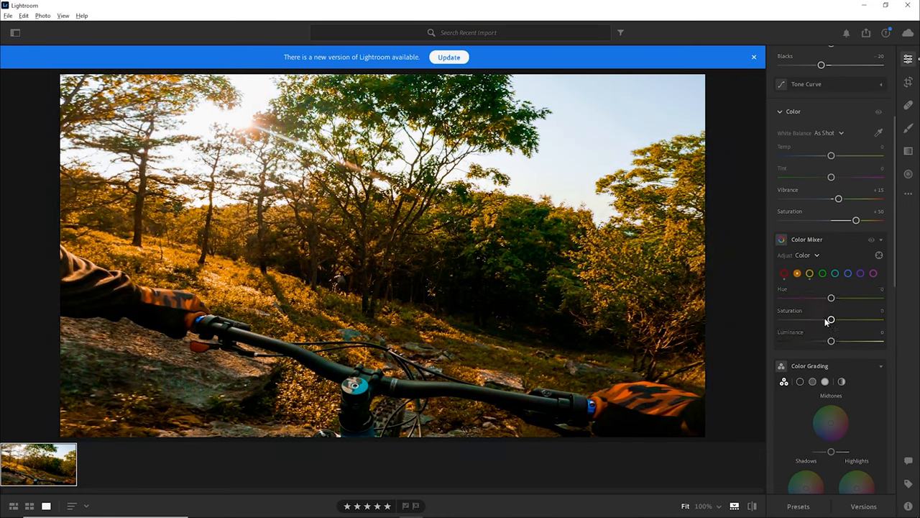
left_click_drag(831, 319, 821, 320)
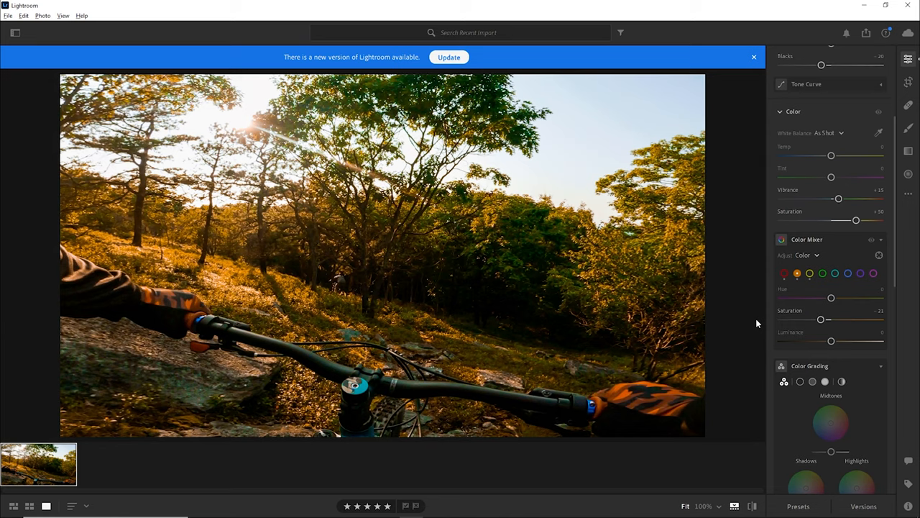
mouse_move(765, 346)
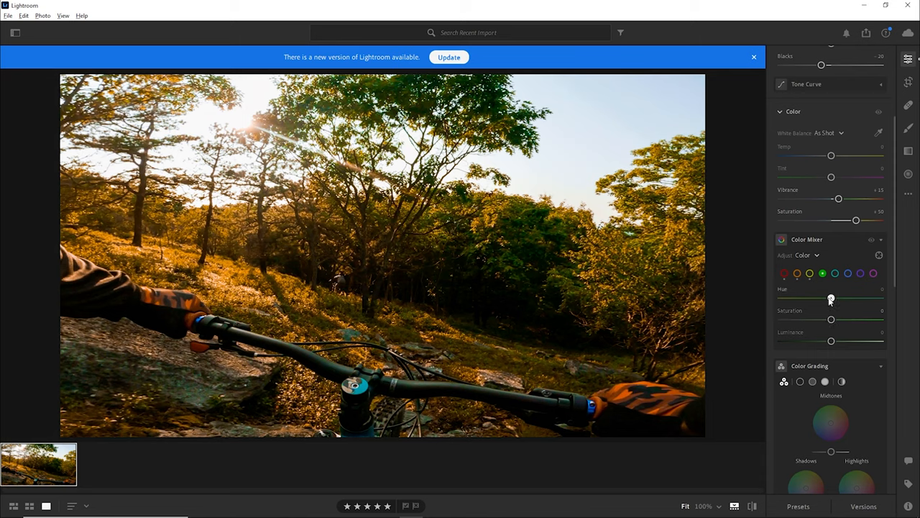
Nudge the Green hue slightly and reduce green saturation a little
left_click_drag(830, 298, 880, 298)
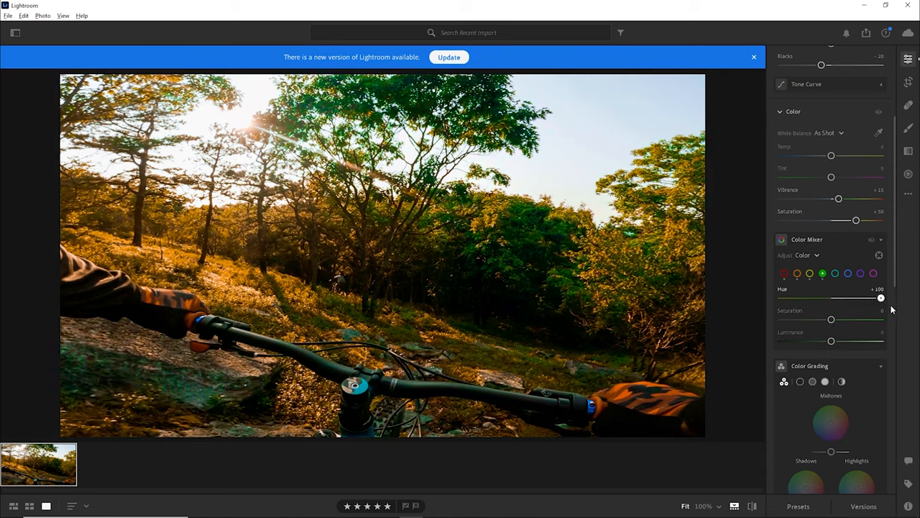
left_click_drag(880, 297, 837, 298)
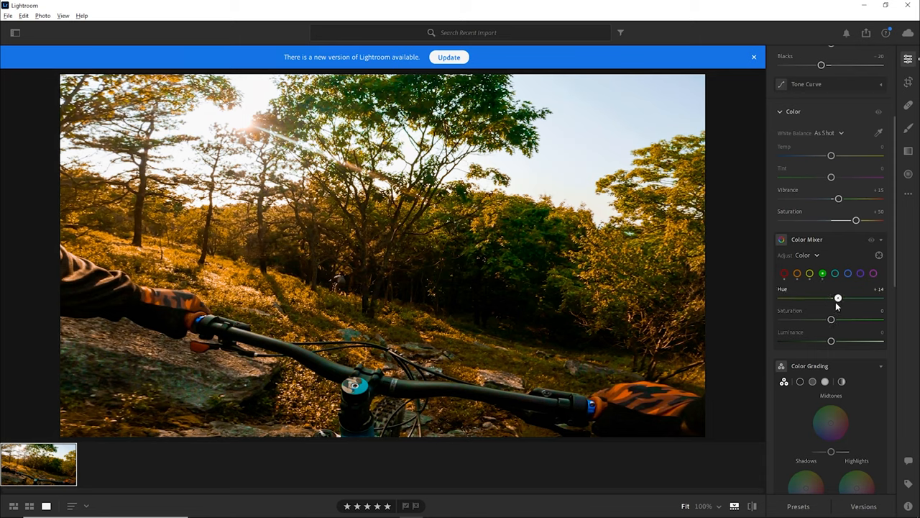
left_click_drag(837, 298, 834, 298)
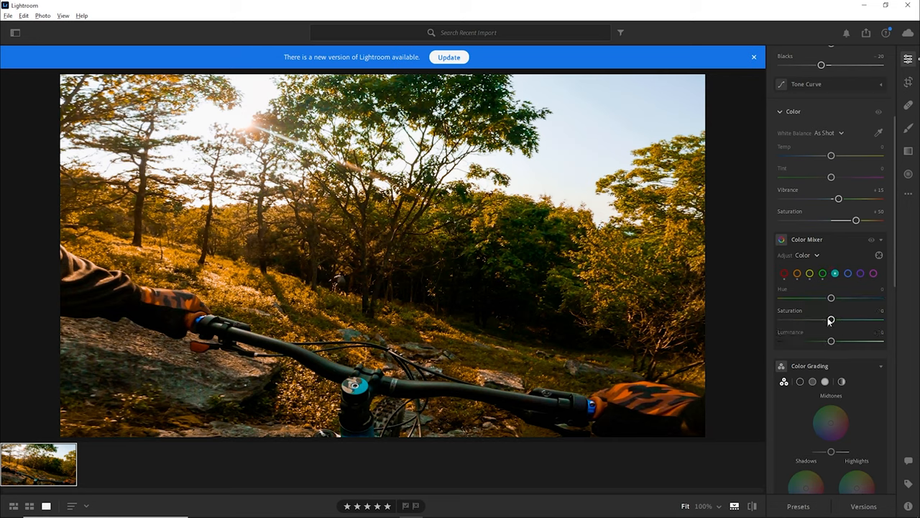
left_click_drag(831, 319, 800, 319)
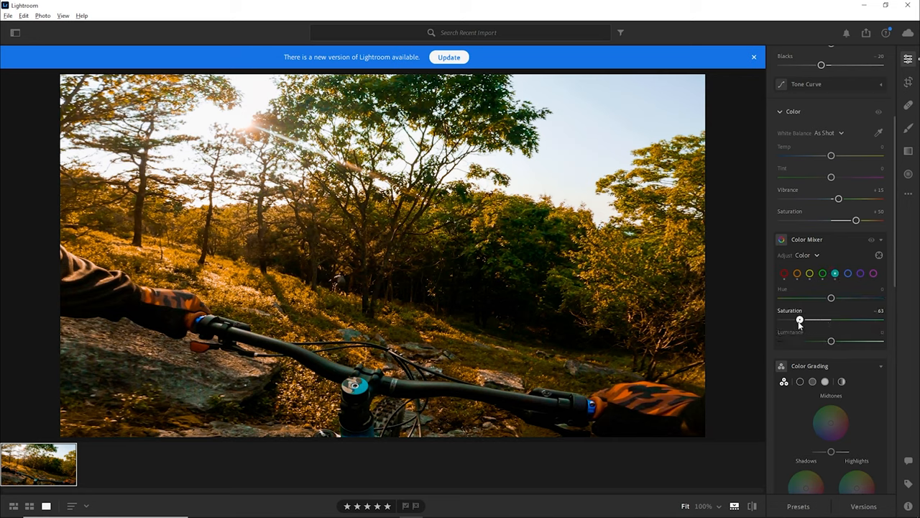
left_click_drag(799, 319, 818, 319)
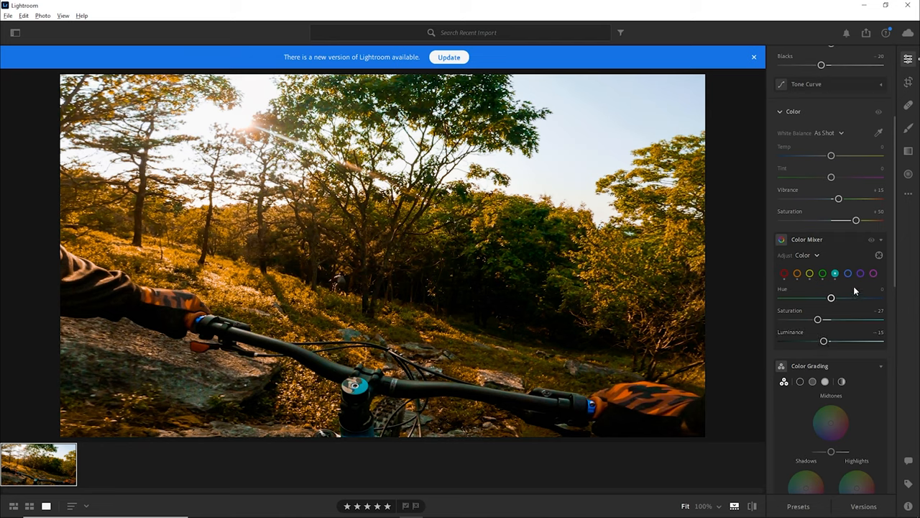
Drain saturation fully from the Purple and Magenta tones
left_click(846, 271)
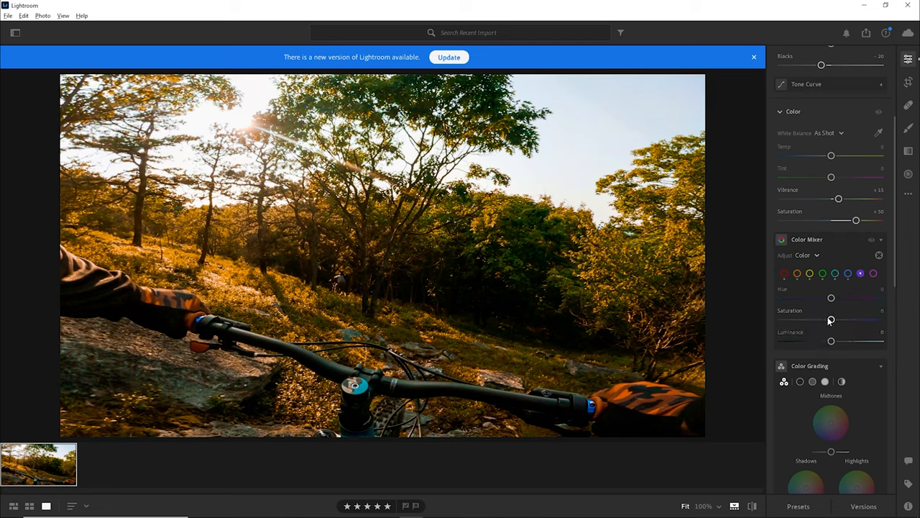
left_click_drag(831, 319, 783, 319)
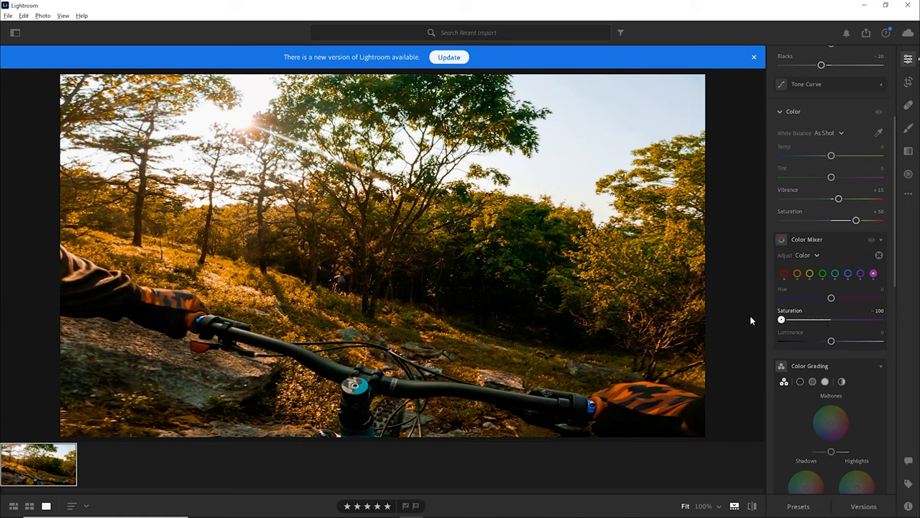
scroll("down", 3)
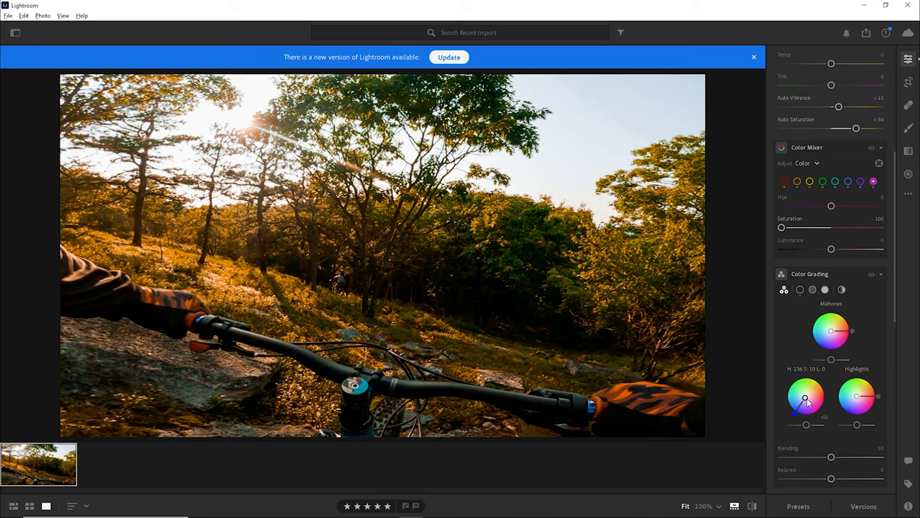
Tint the Shadows toward a cool blue on the Color Grading wheels and fine-tune the strength
left_click_drag(805, 397, 796, 410)
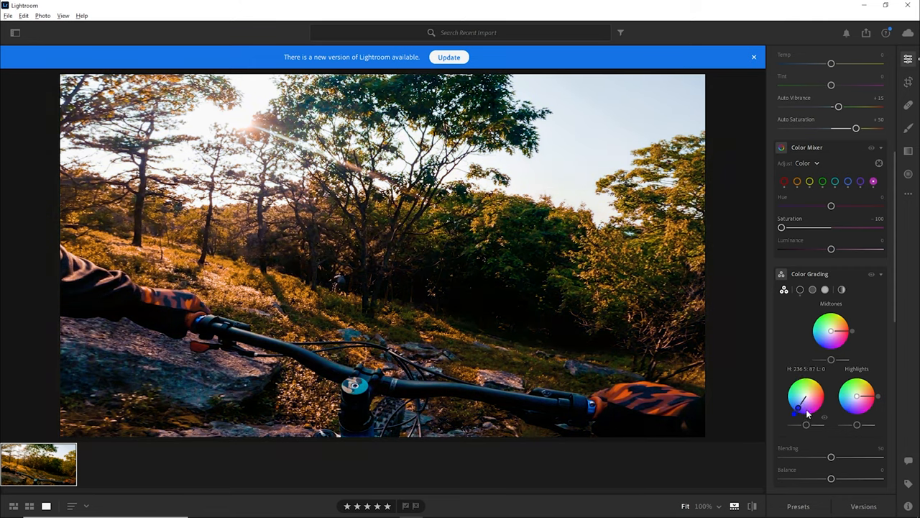
left_click_drag(798, 408, 804, 400)
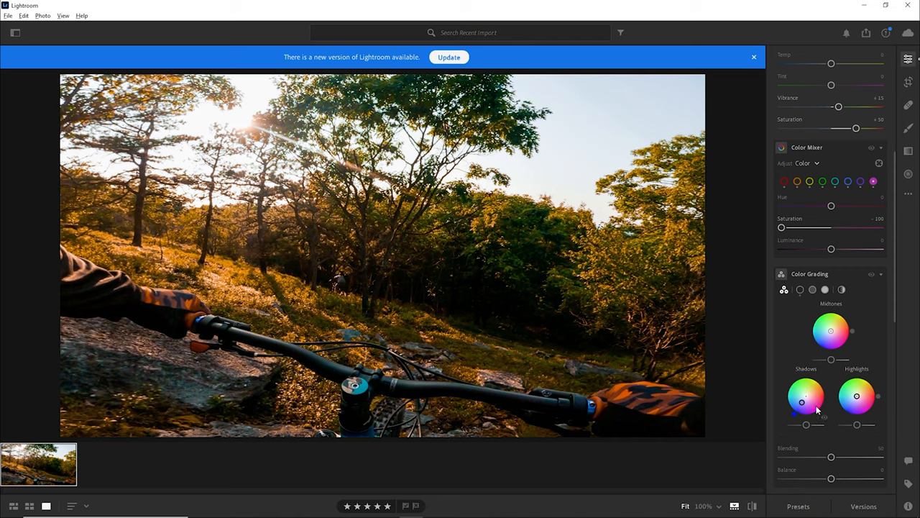
left_click_drag(857, 397, 868, 380)
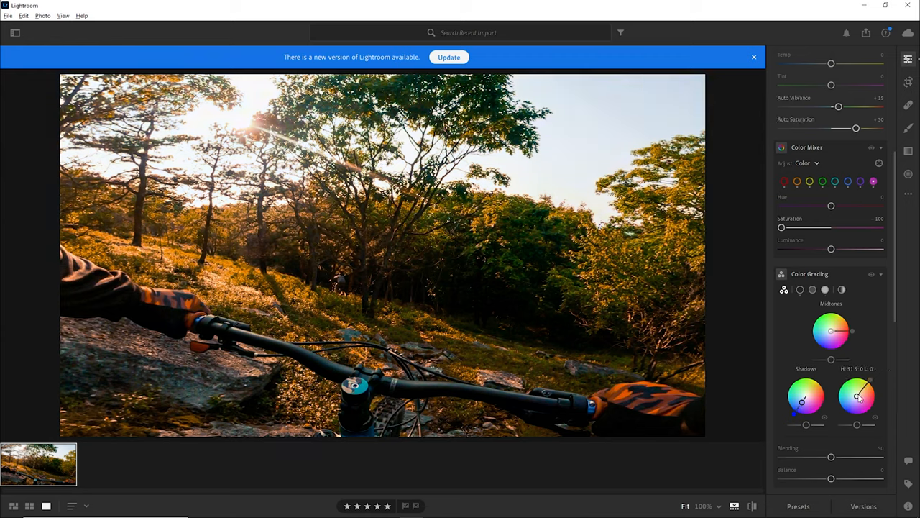
left_click_drag(857, 395, 862, 391)
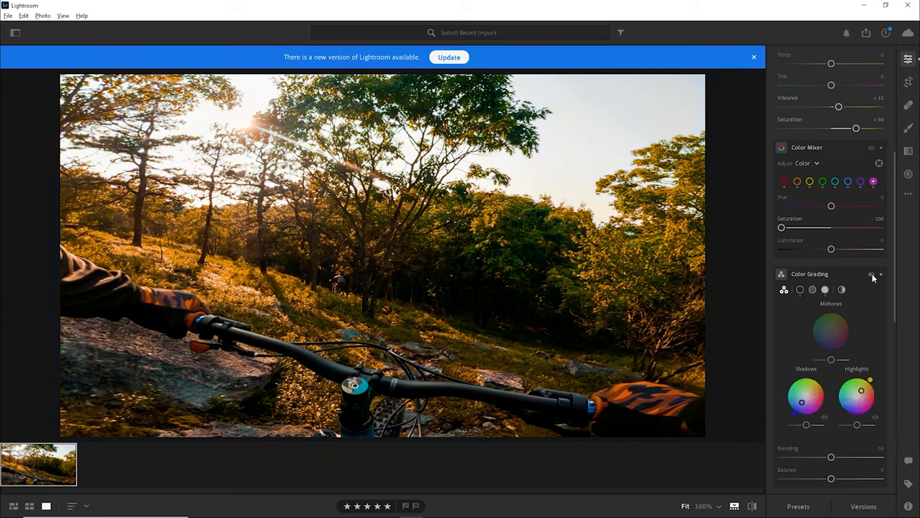
scroll("down", 3)
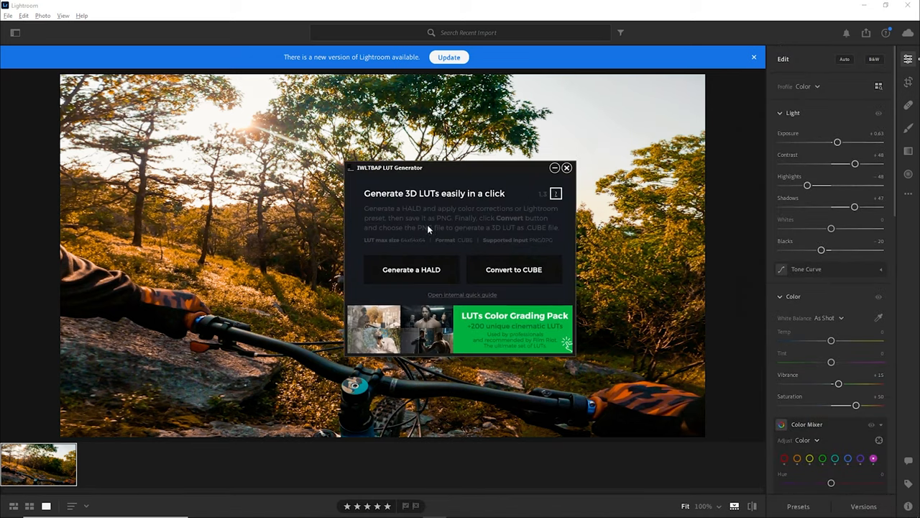
mouse_move(360, 175)
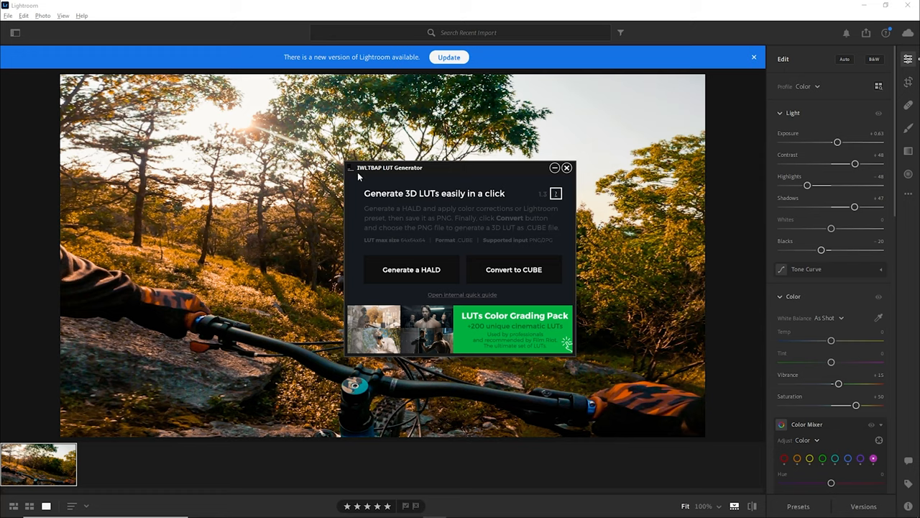
mouse_move(377, 174)
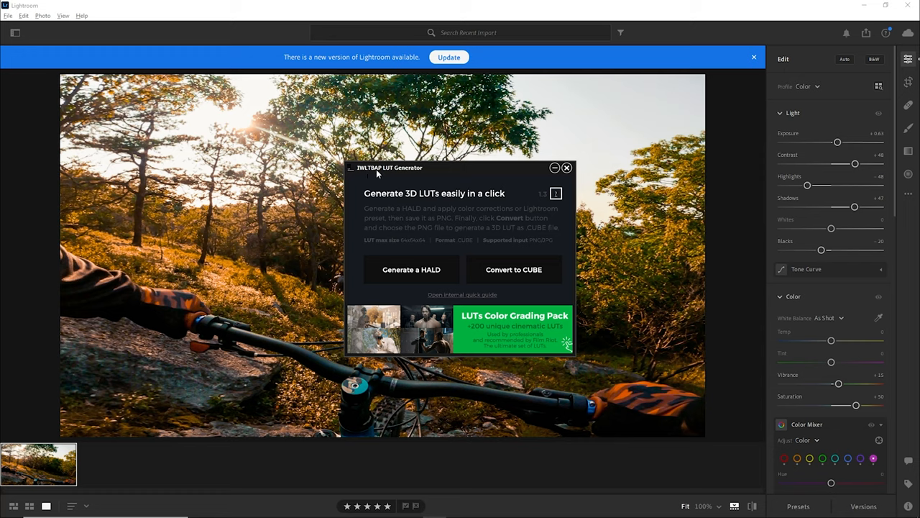
mouse_move(474, 187)
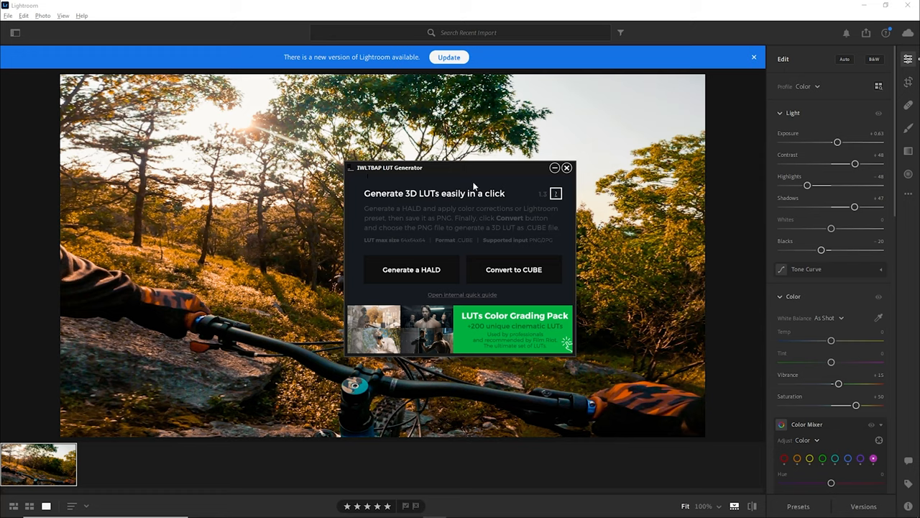
mouse_move(424, 273)
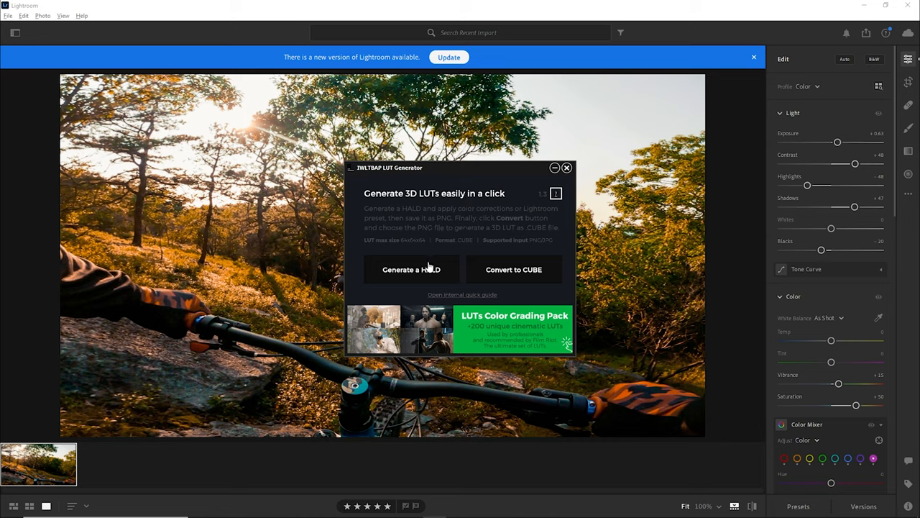
mouse_move(769, 100)
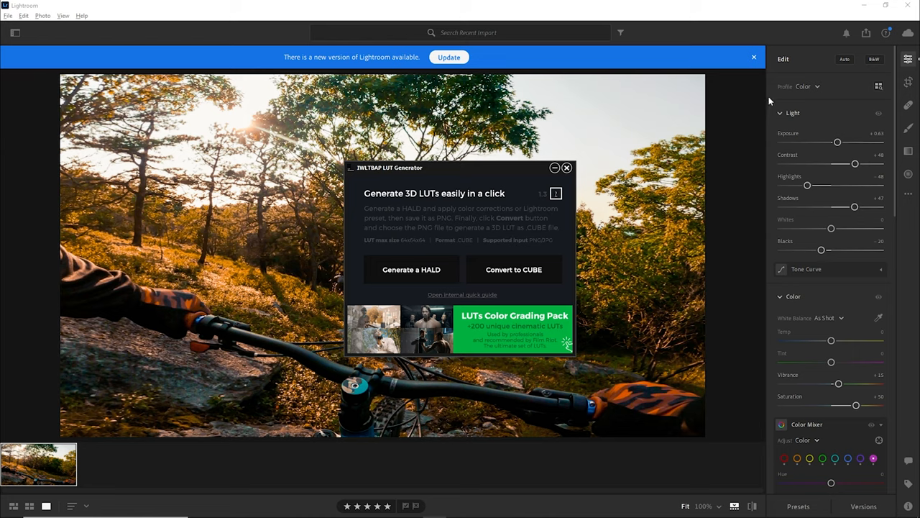
left_click(566, 167)
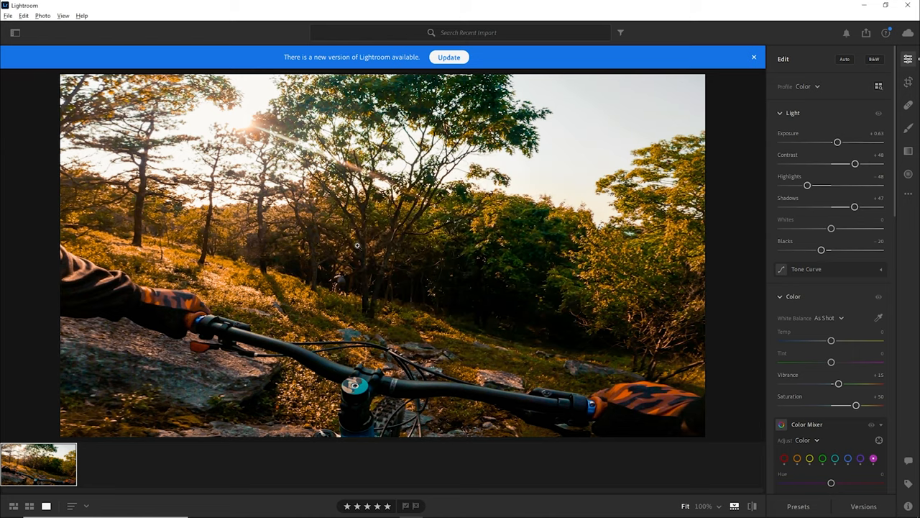
mouse_move(120, 42)
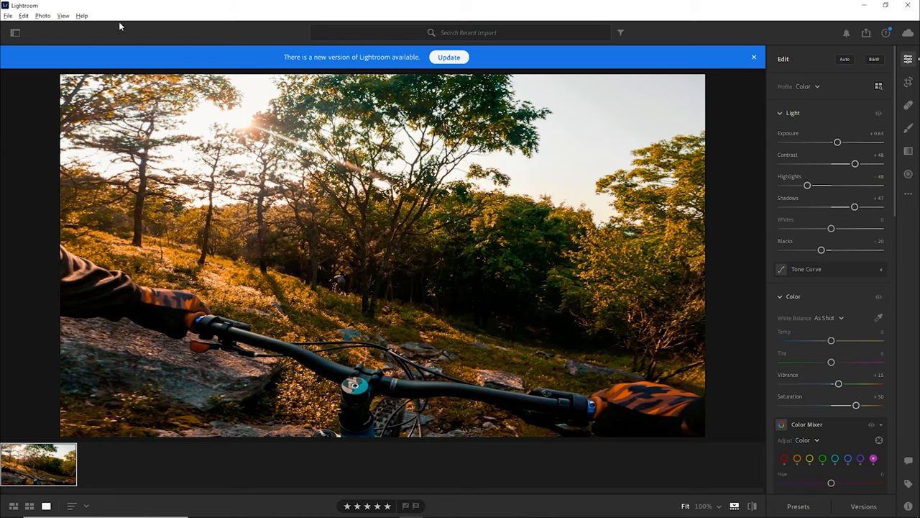
Copy the bike photo's edit settings and paste them onto the HALD colour chart image
left_click(23, 14)
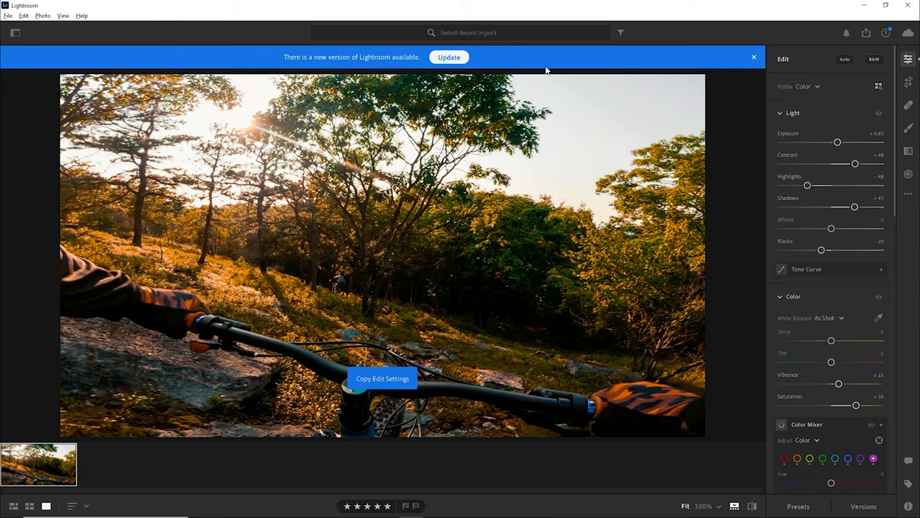
scroll("down", 3)
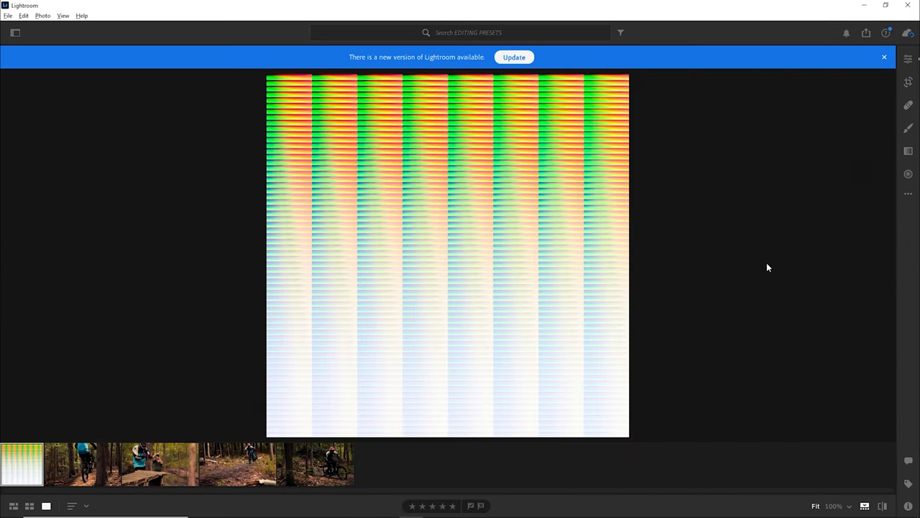
mouse_move(736, 358)
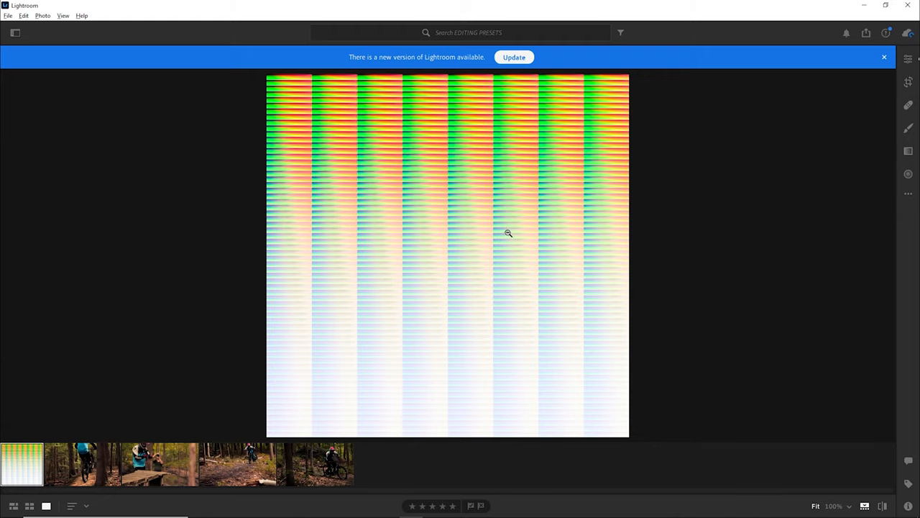
mouse_move(586, 155)
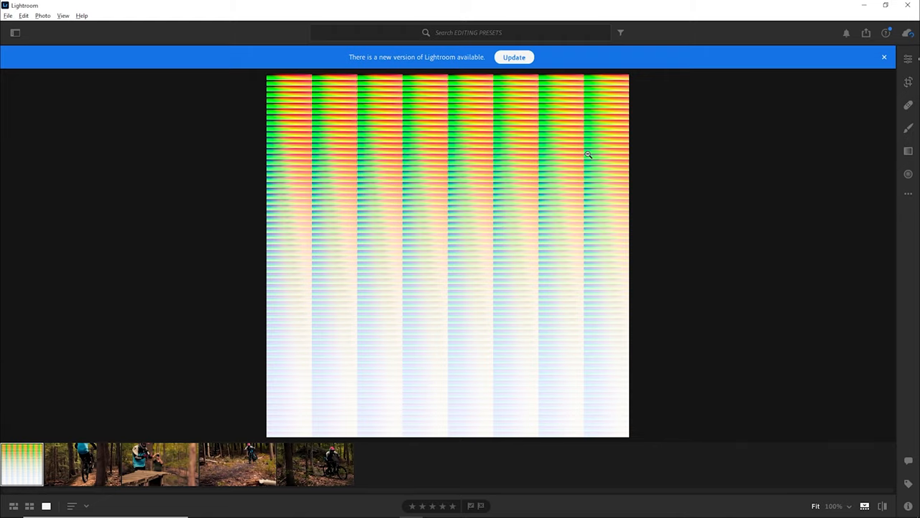
left_click(23, 14)
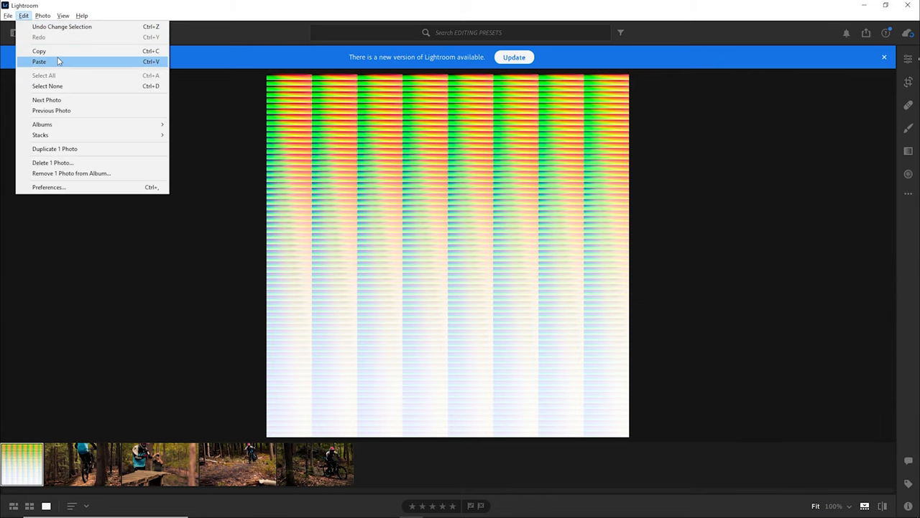
left_click(40, 60)
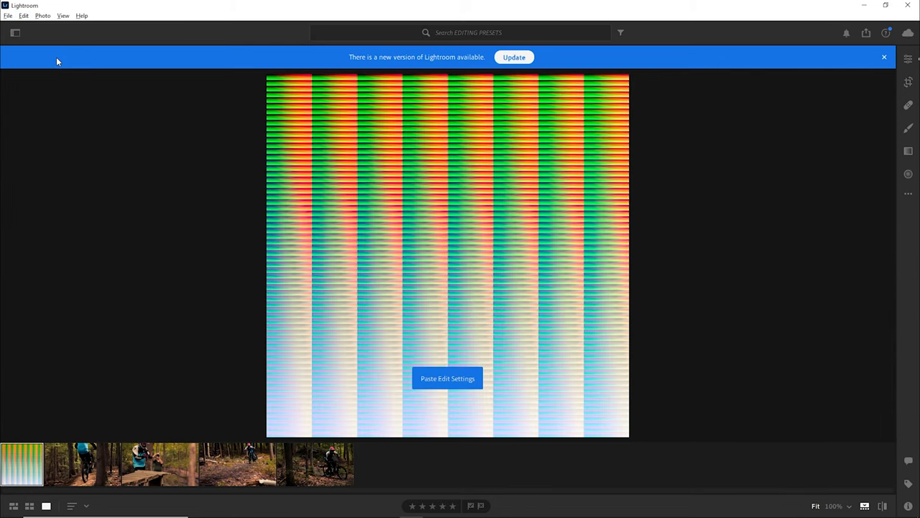
left_click(9, 14)
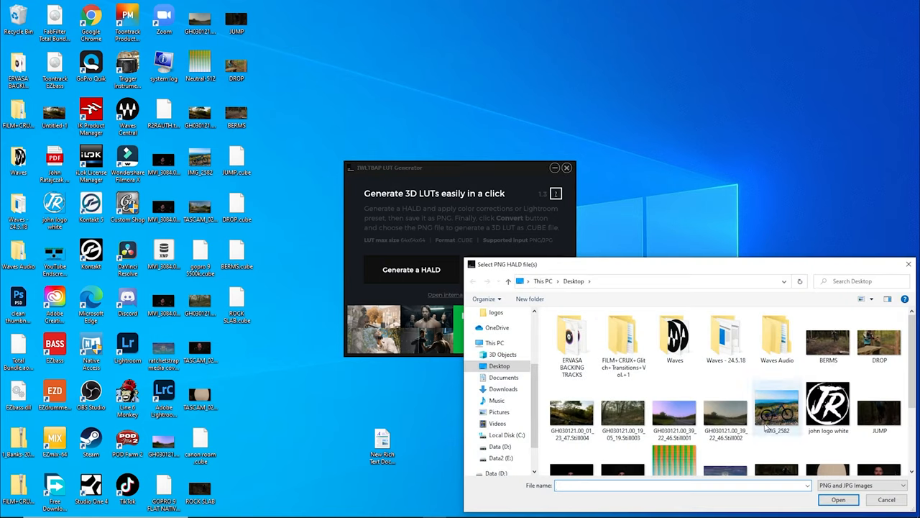
Convert the Neutral-512 HALD PNG into a .cube LUT and return to the Premiere project
left_click(674, 432)
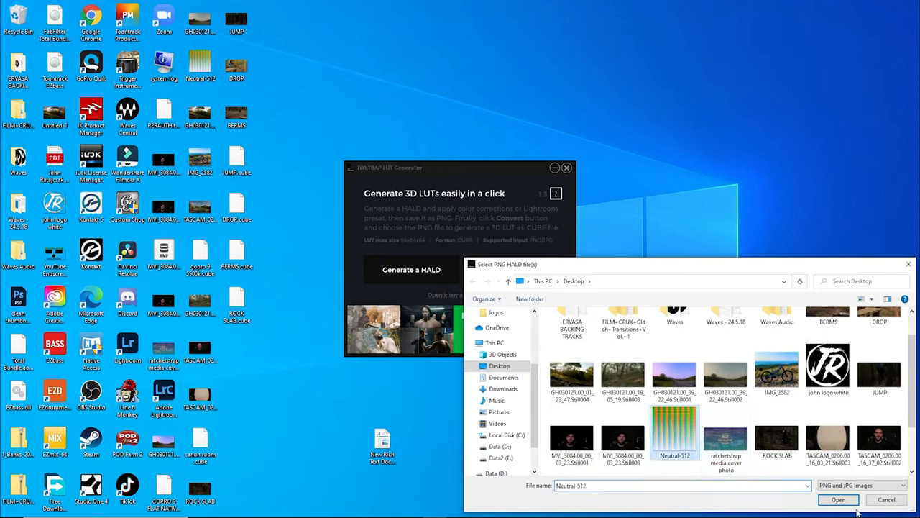
left_click(837, 501)
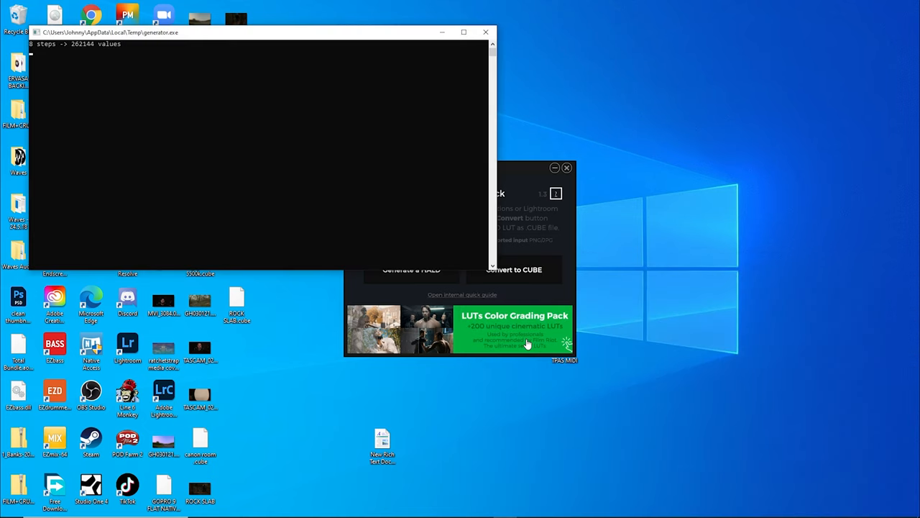
left_click(483, 31)
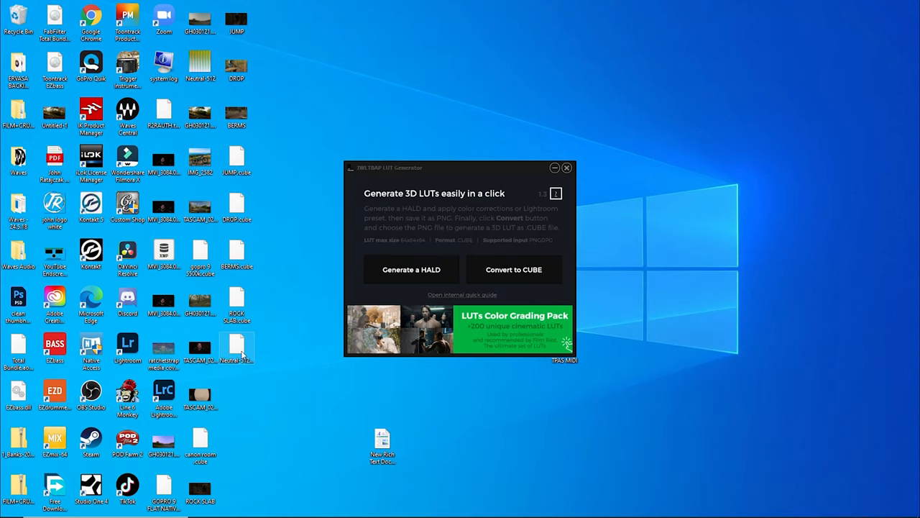
mouse_move(240, 349)
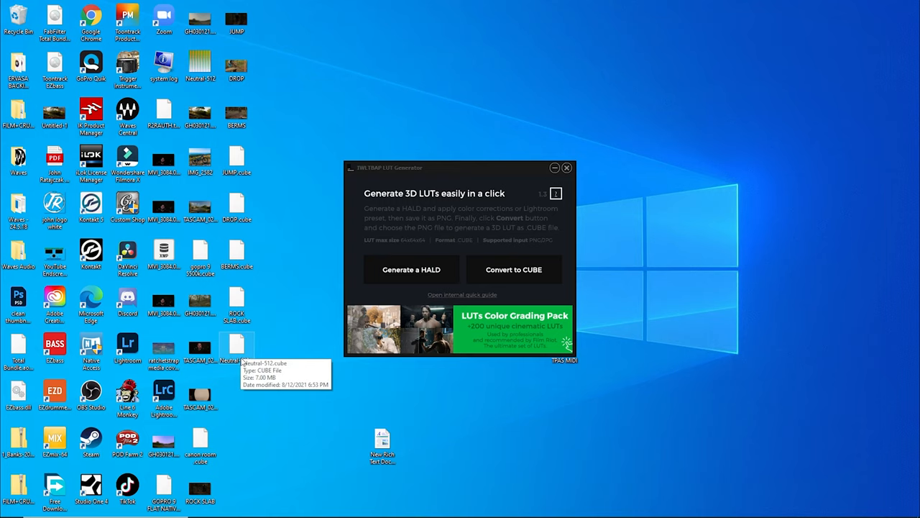
left_click(236, 345)
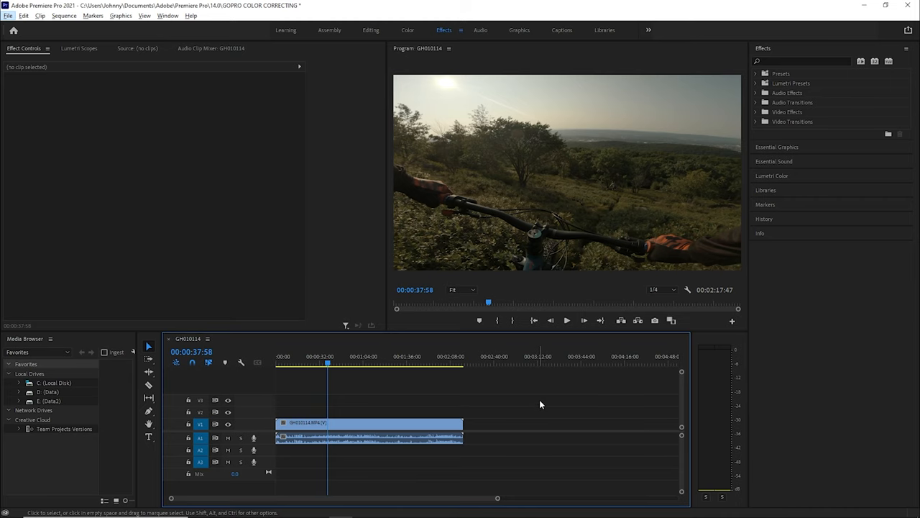
mouse_move(437, 252)
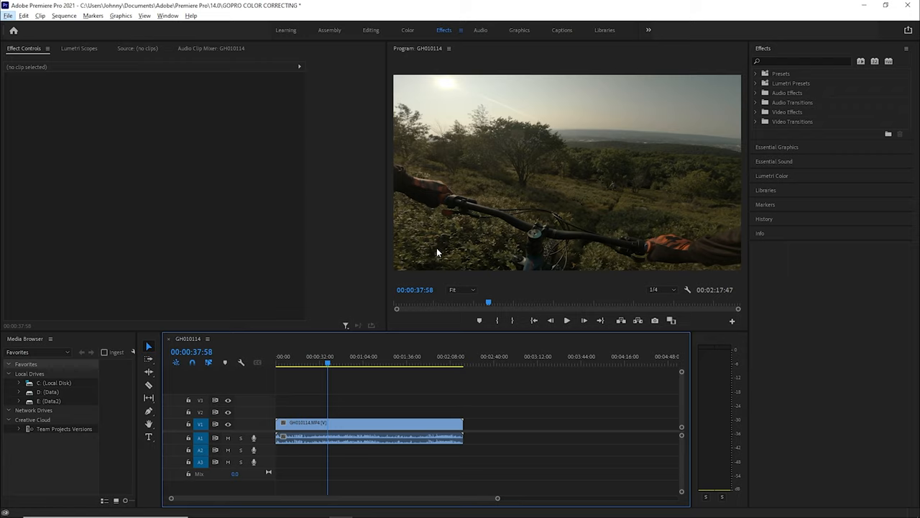
mouse_move(428, 250)
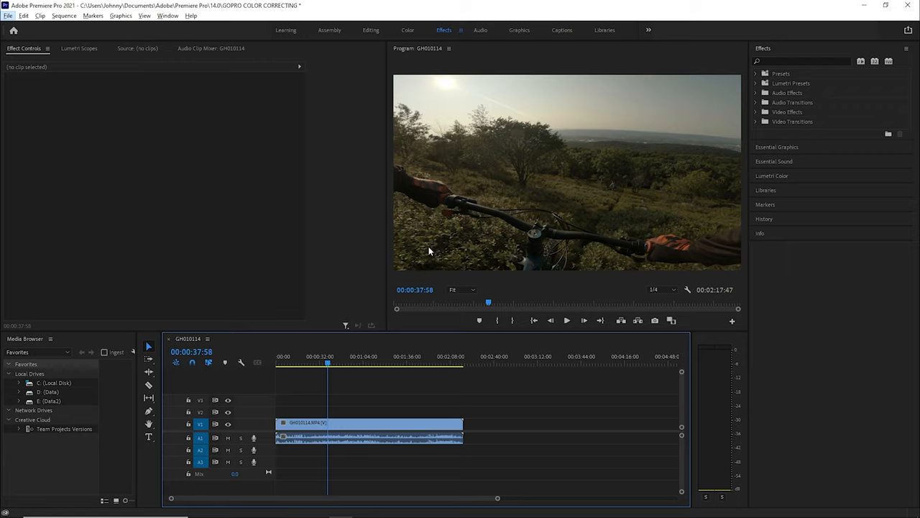
mouse_move(432, 236)
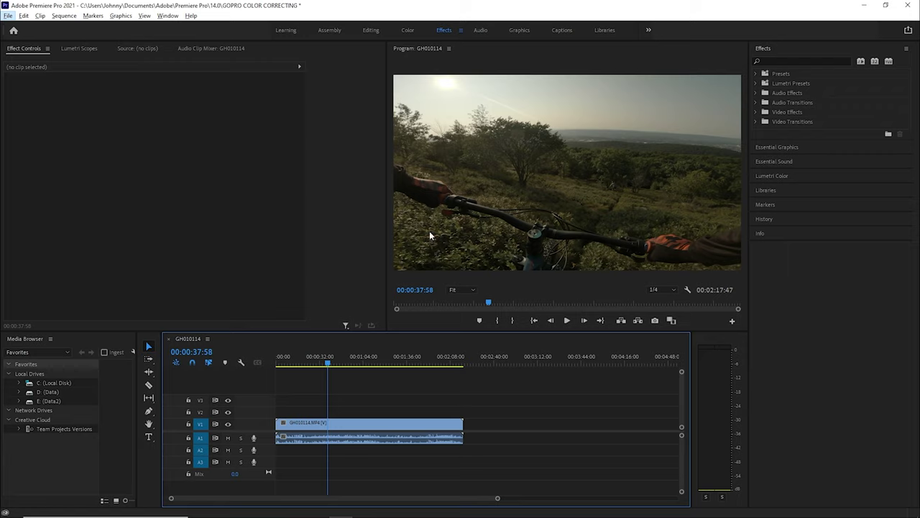
Create a new adjustment layer from the Project panel and select it for grading in Lumetri Color
left_click(328, 30)
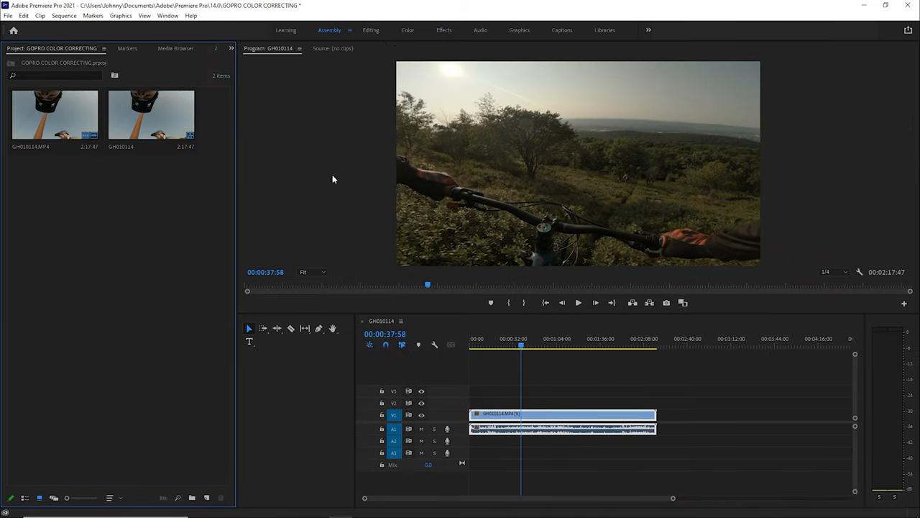
mouse_move(215, 282)
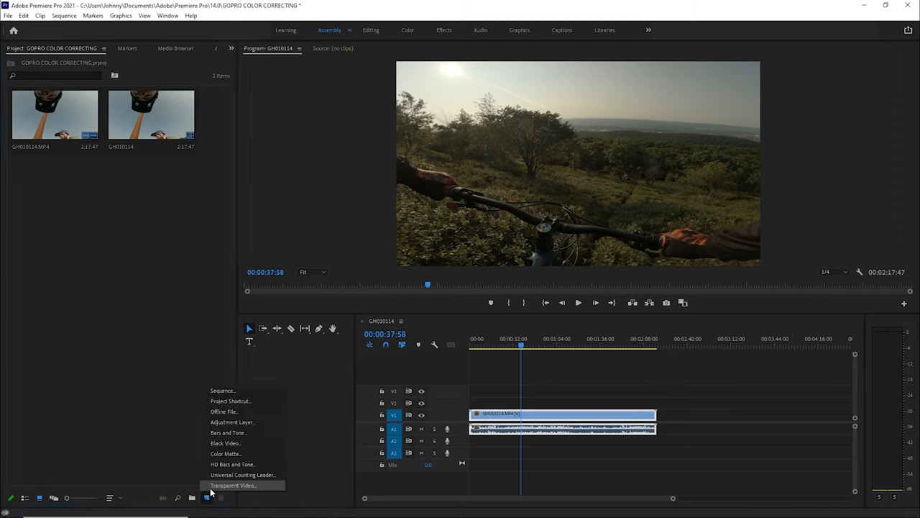
left_click(233, 422)
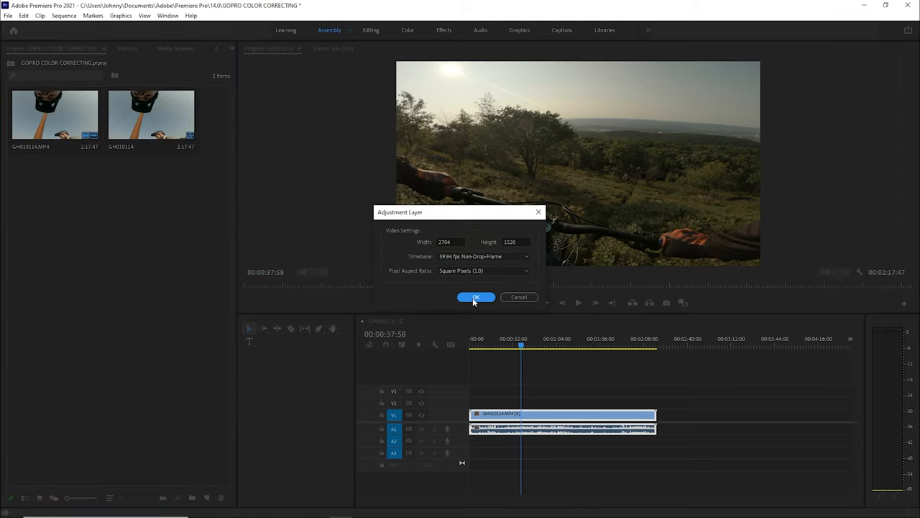
left_click(474, 296)
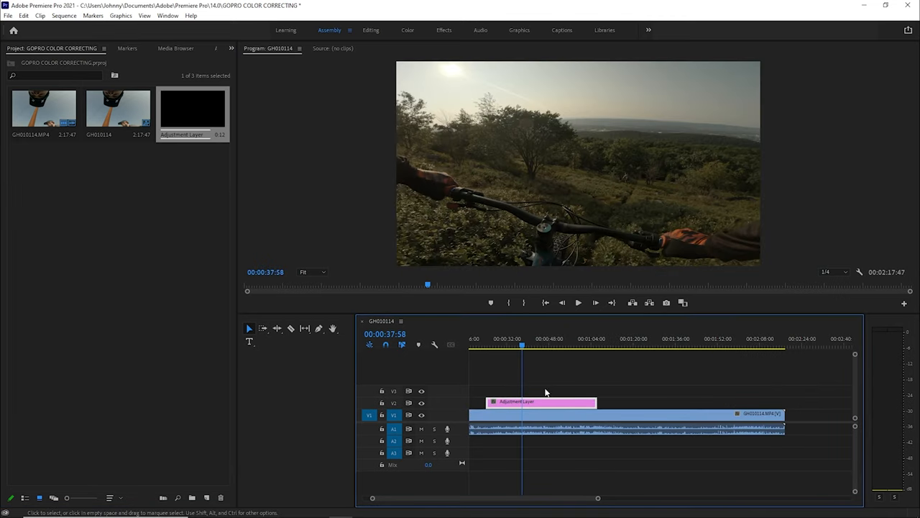
left_click(403, 28)
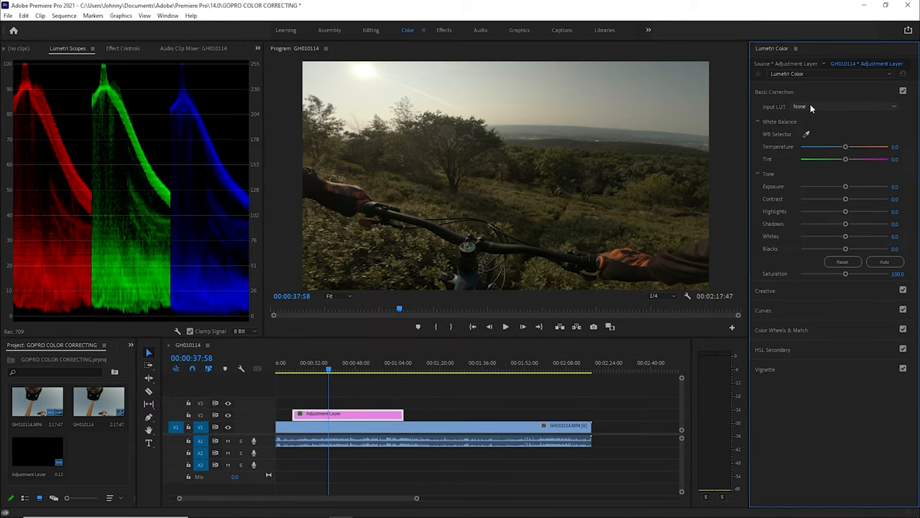
Load GOPRO TEST VIDEO.cube as the Lumetri Input LUT and scrub to a sunlit forest frame to preview it
left_click(848, 107)
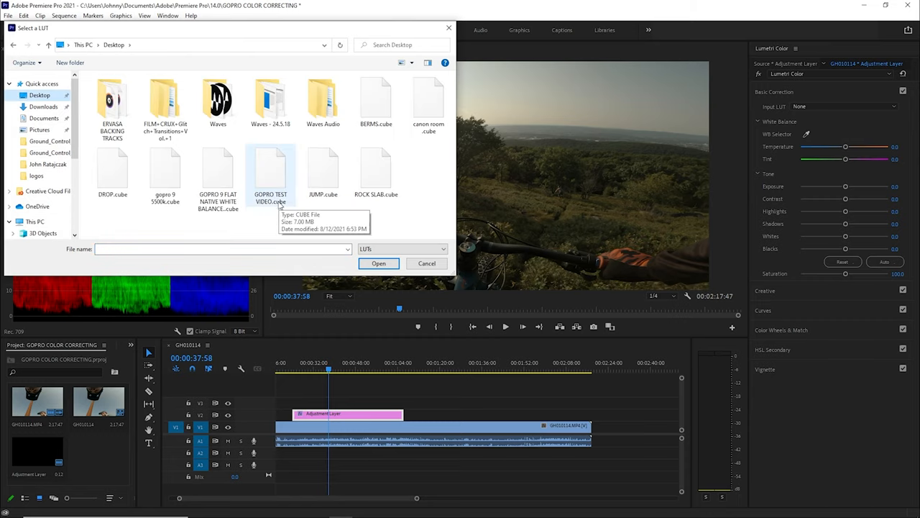
left_click(270, 172)
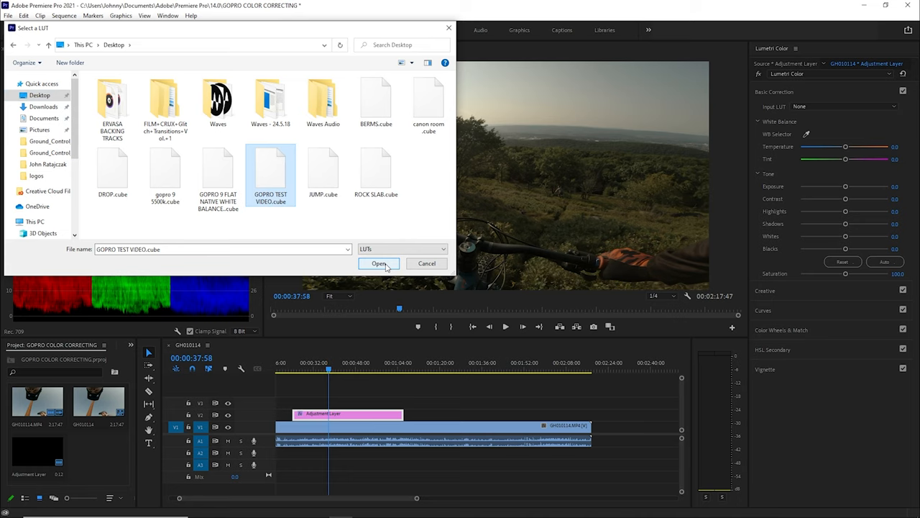
left_click(379, 263)
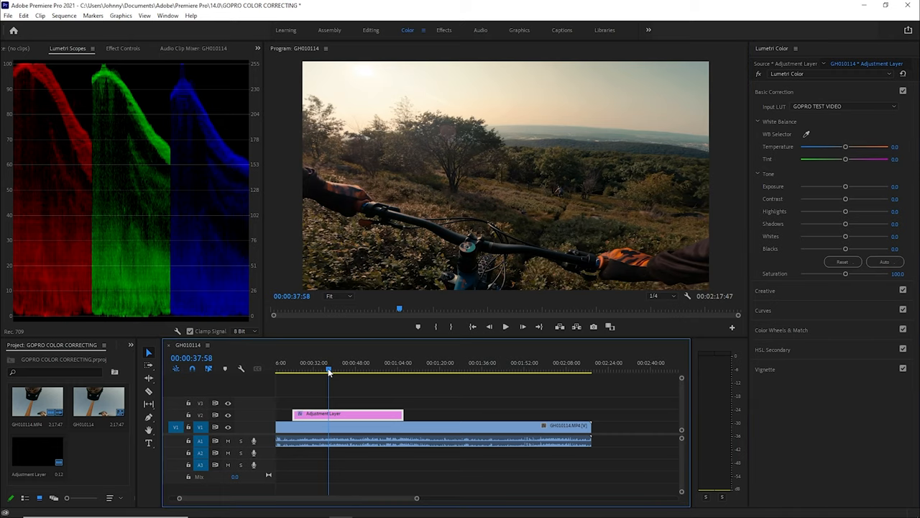
left_click_drag(328, 368, 339, 368)
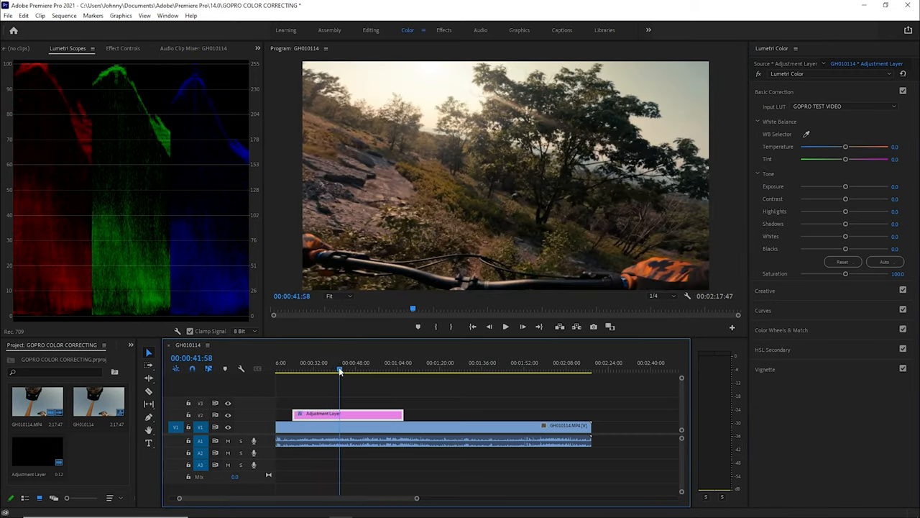
left_click(347, 368)
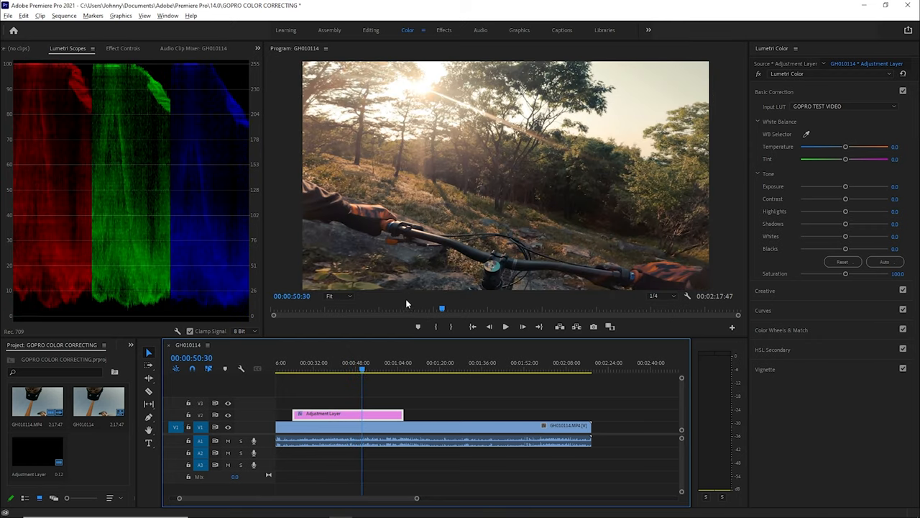
mouse_move(777, 233)
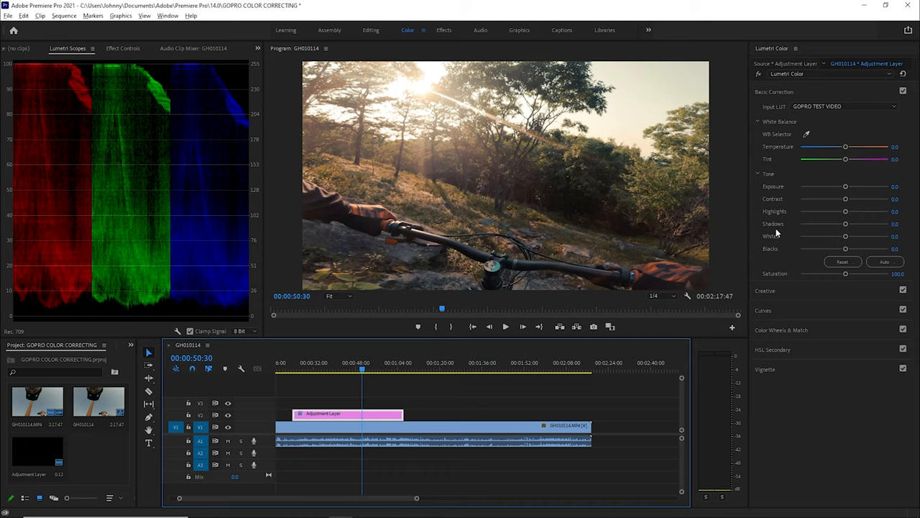
mouse_move(796, 141)
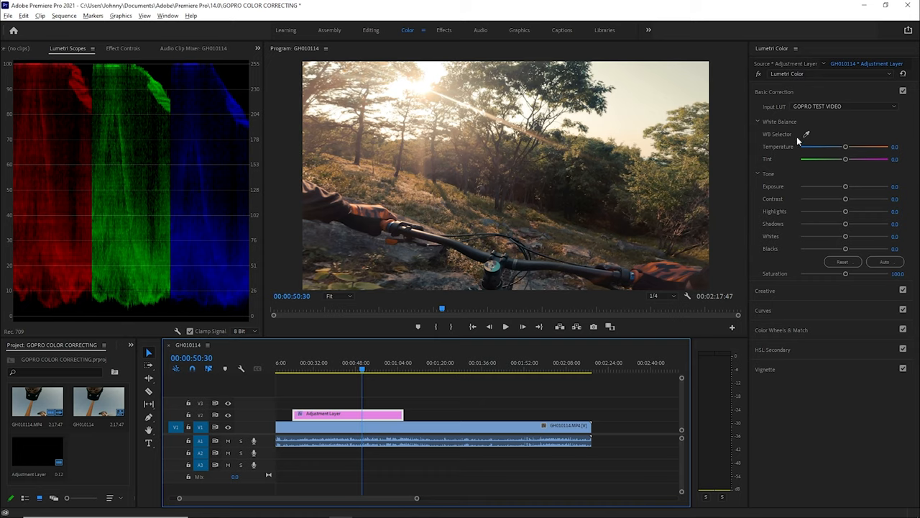
mouse_move(840, 295)
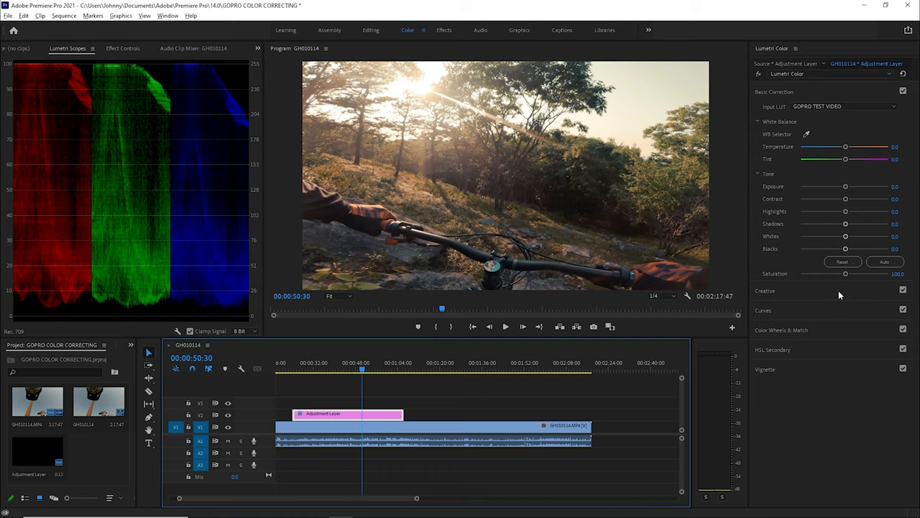
Shape the RGB master curve into an S by pulling shadows down and highlights up
left_click(762, 311)
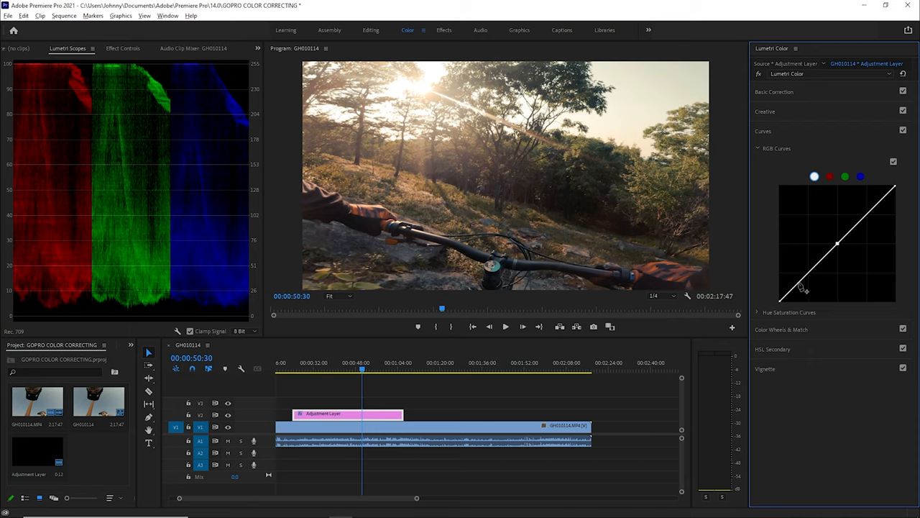
left_click_drag(805, 287, 805, 293)
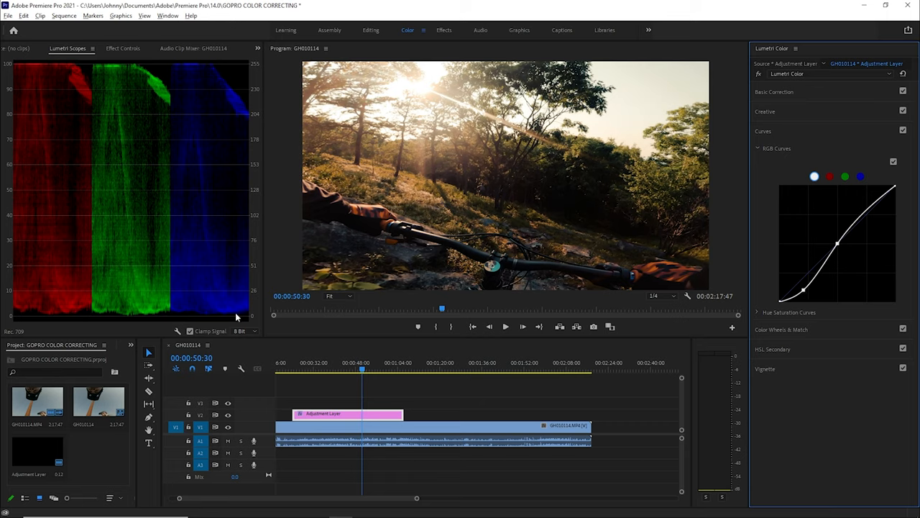
mouse_move(109, 322)
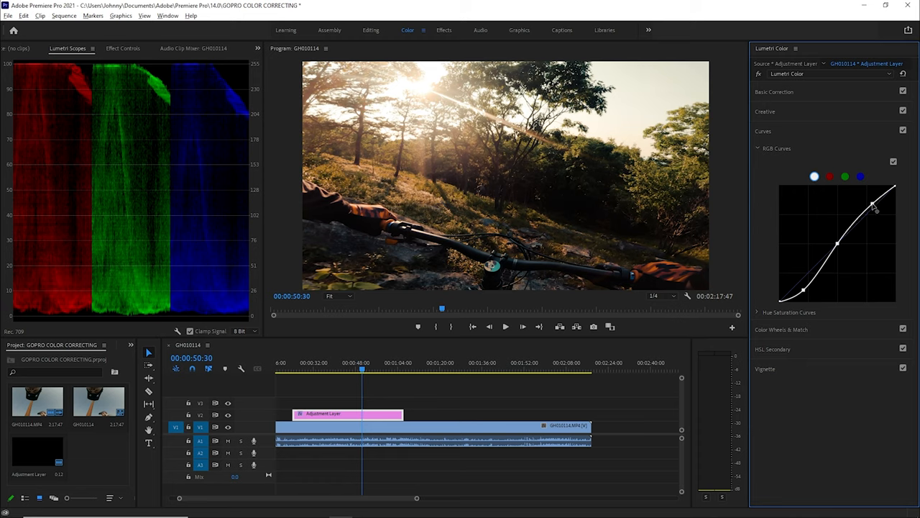
left_click_drag(872, 207, 856, 200)
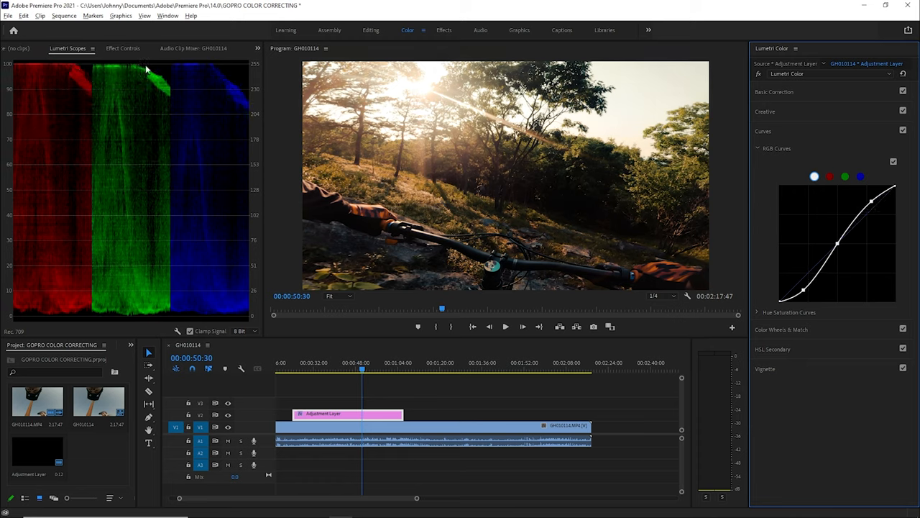
left_click_drag(871, 202, 894, 190)
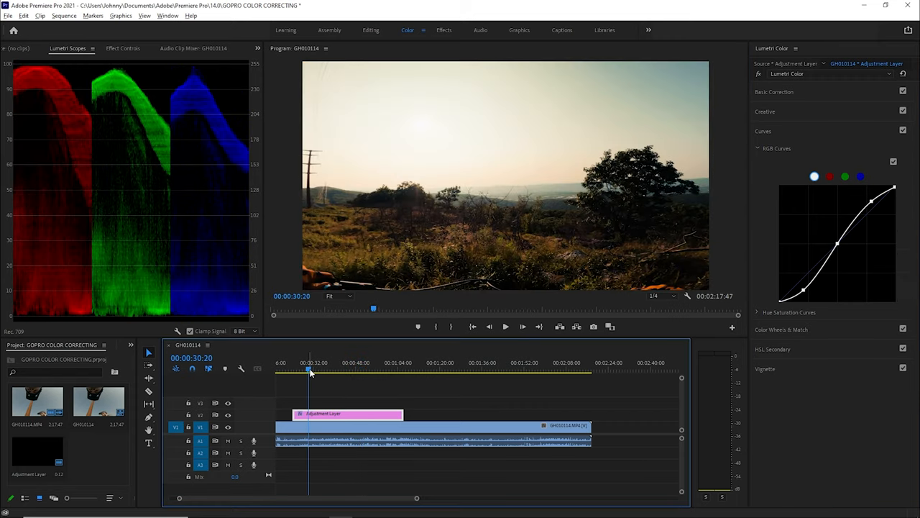
left_click_drag(307, 371, 316, 371)
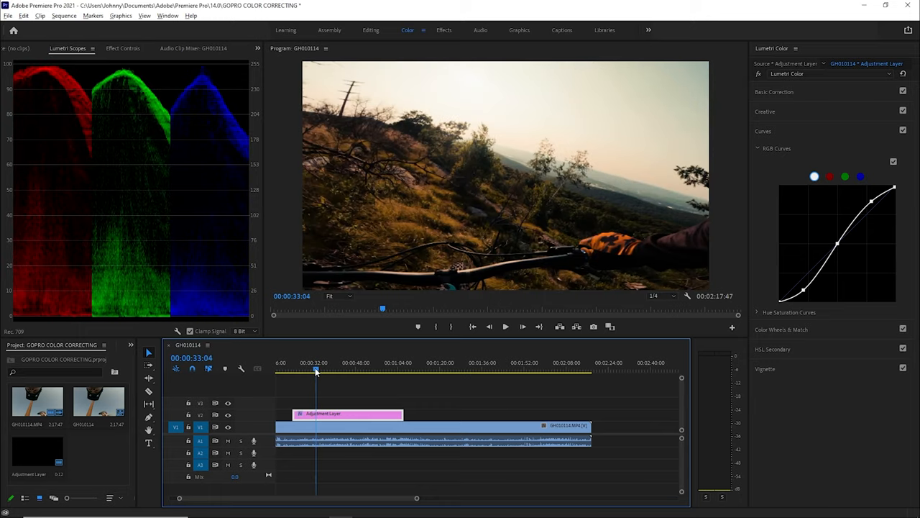
left_click(322, 371)
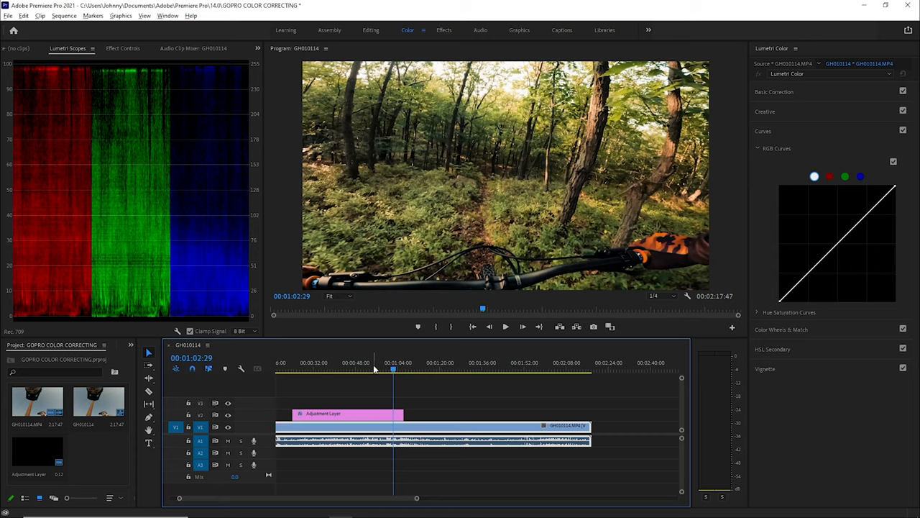
mouse_move(367, 369)
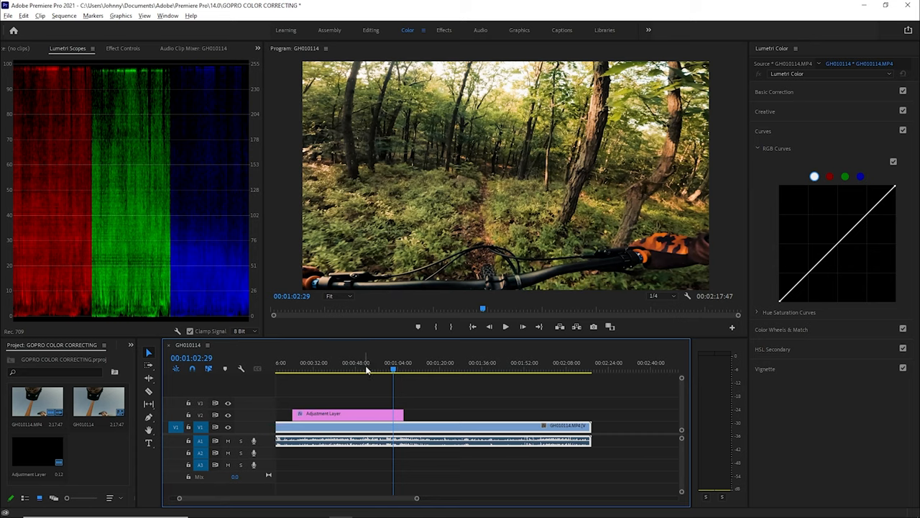
mouse_move(633, 325)
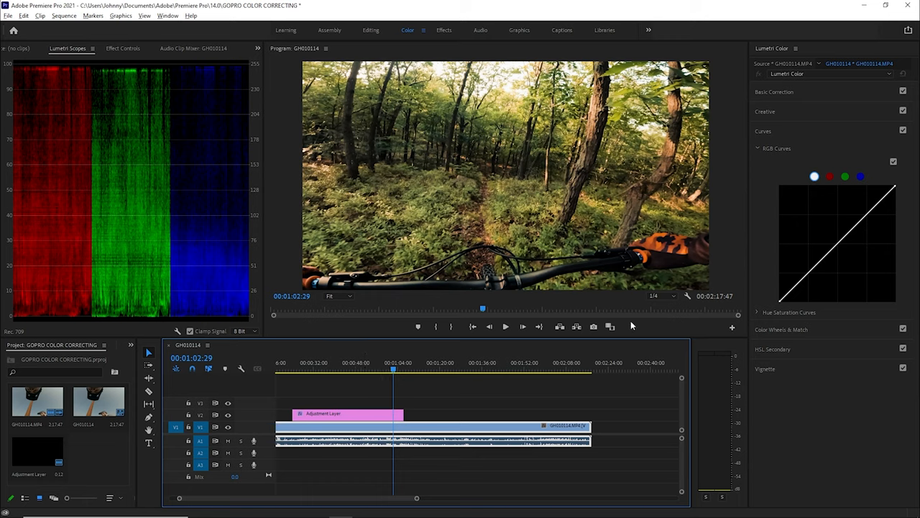
mouse_move(612, 328)
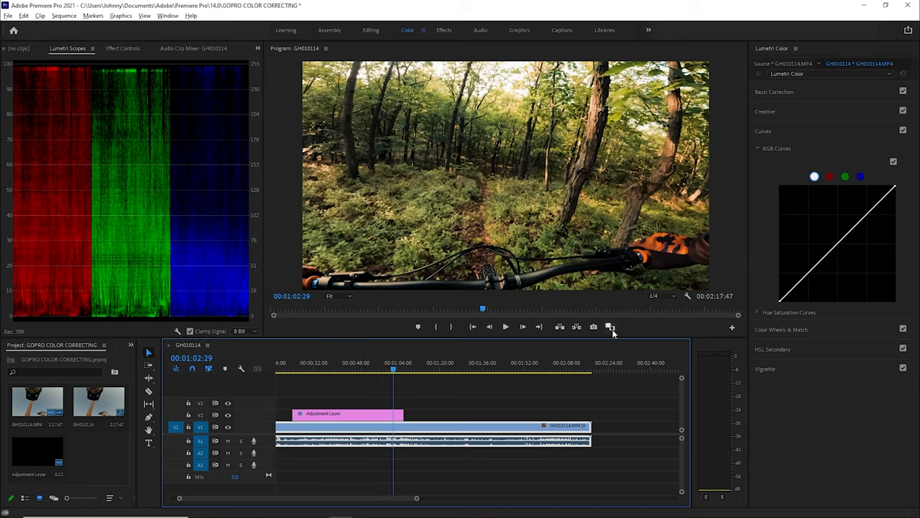